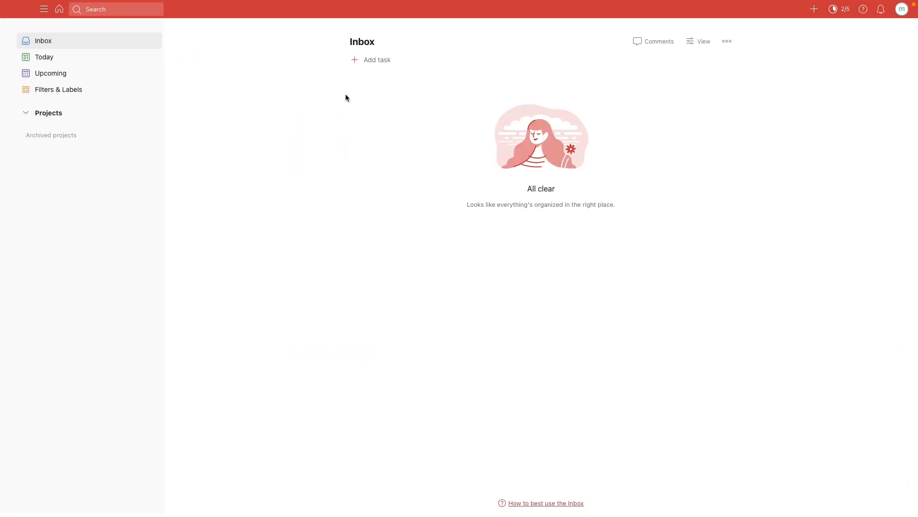
mouse_move(355, 60)
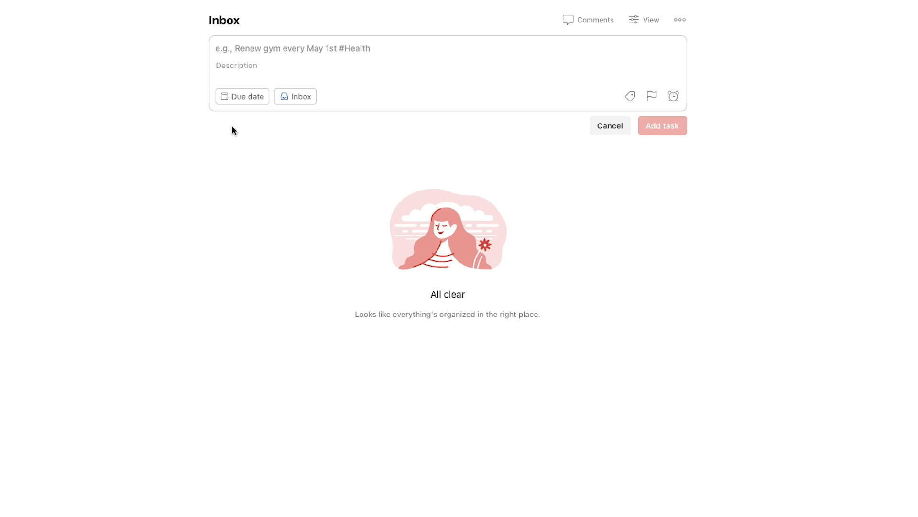
Step: Add 'Get my car washed' described 'Go to SPLASH', due this weekend, high priority
type("Get")
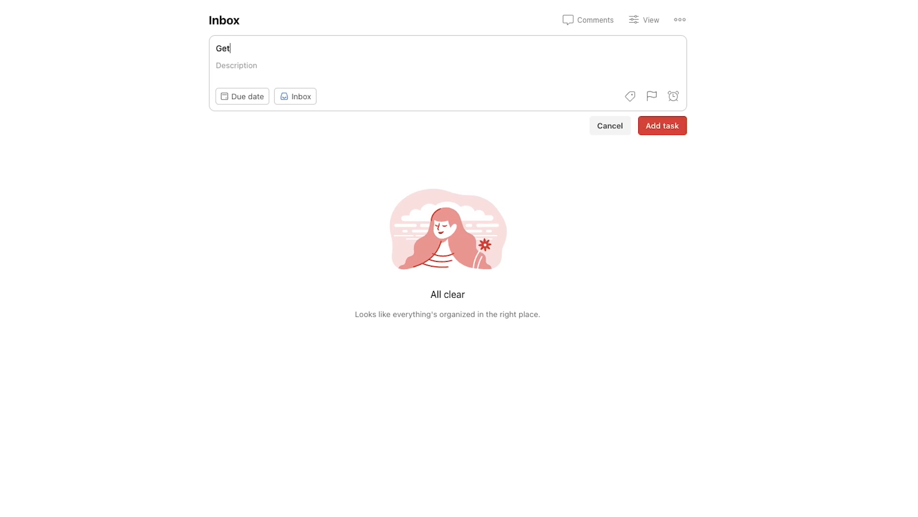
type("my car w")
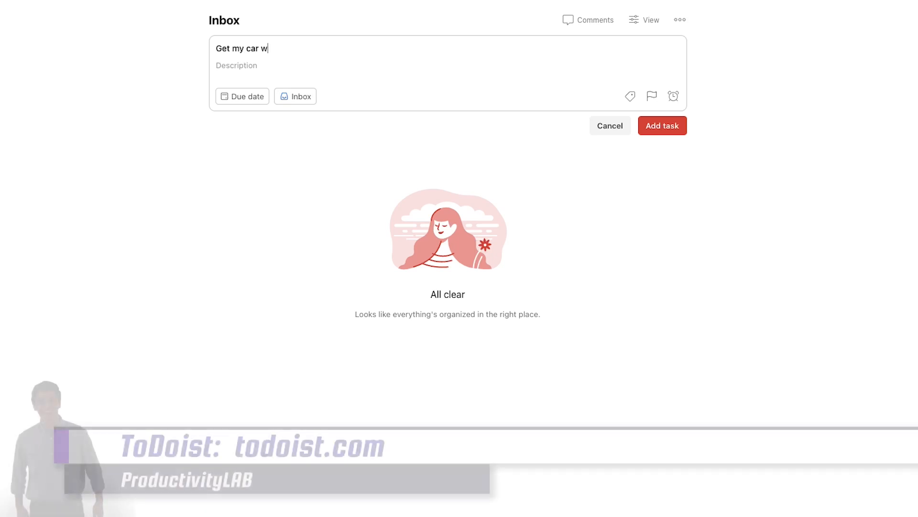
type("ashed")
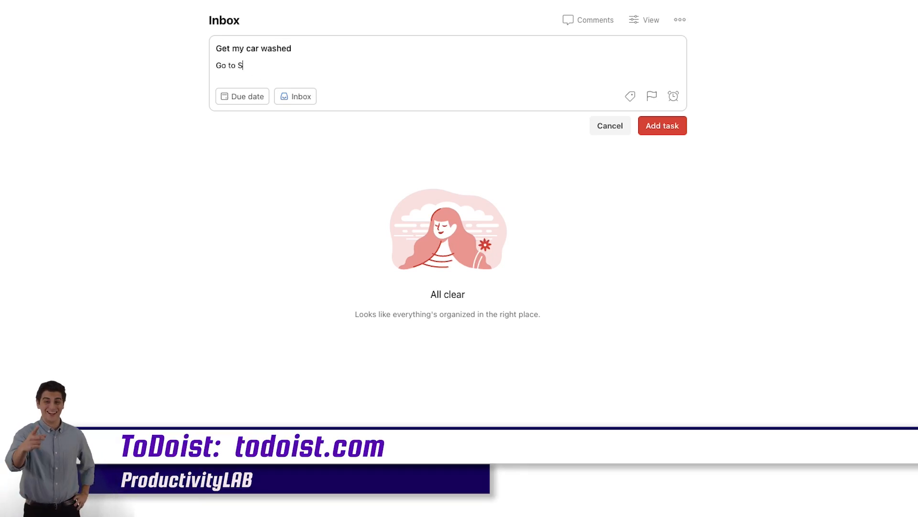
type("P")
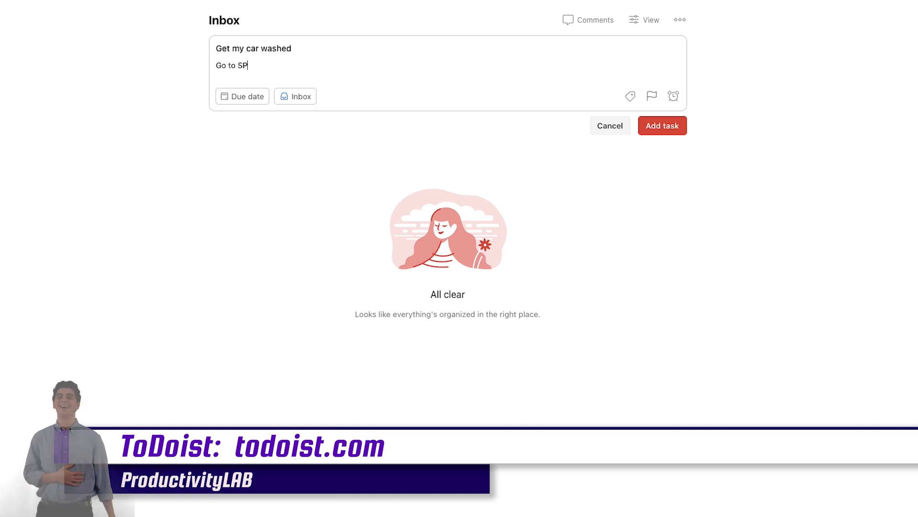
left_click(242, 96)
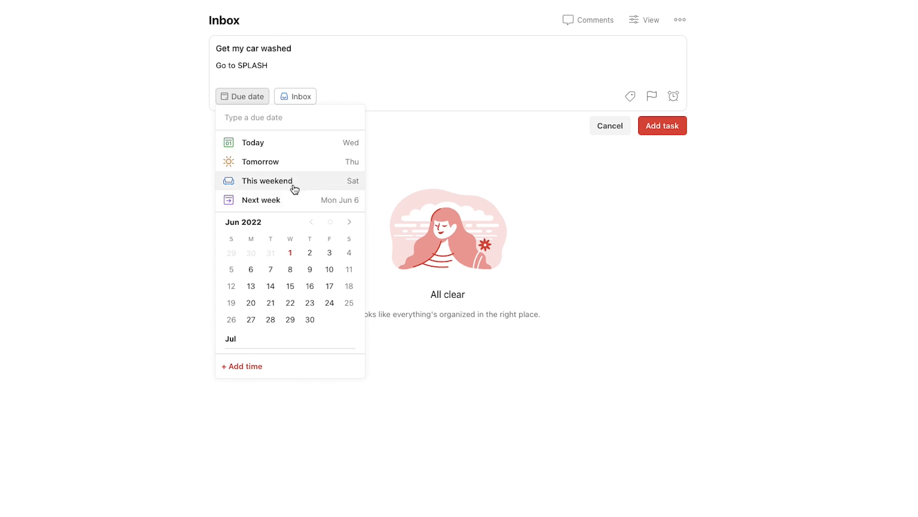
left_click(266, 180)
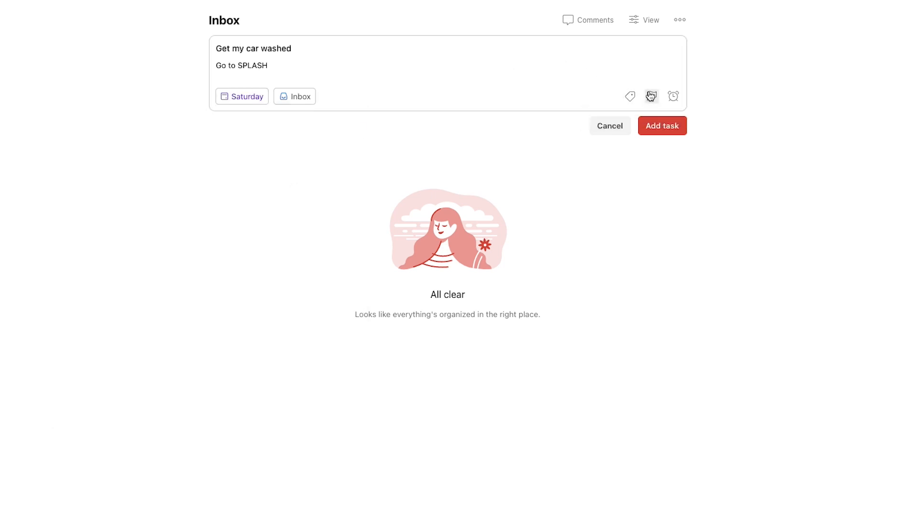
left_click(650, 96)
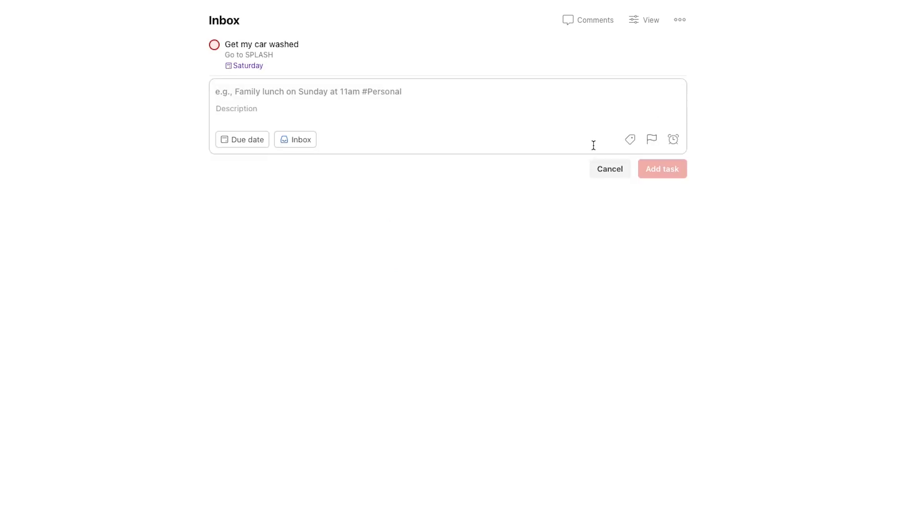
mouse_move(52, 175)
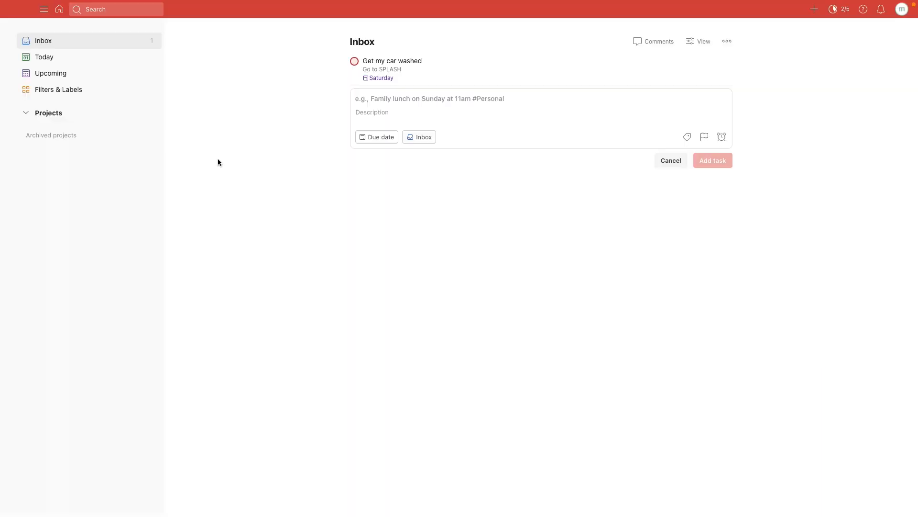
mouse_move(188, 128)
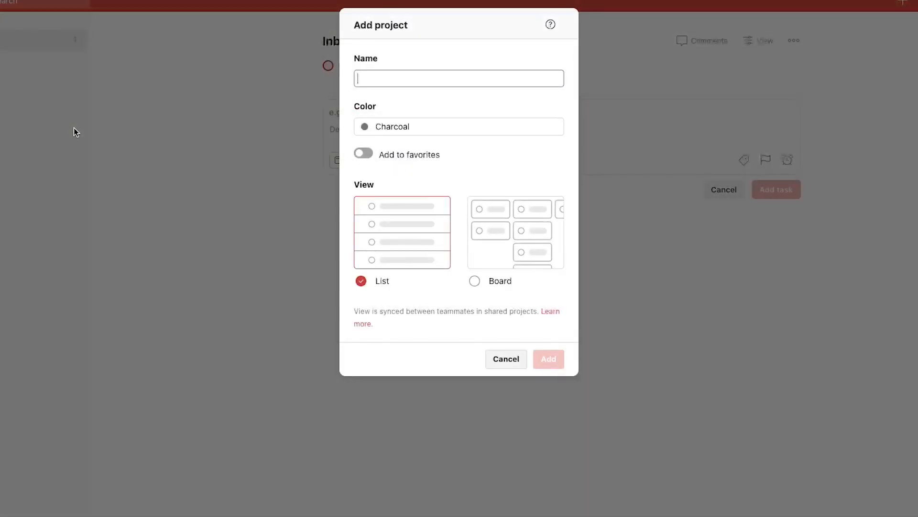
mouse_move(392, 97)
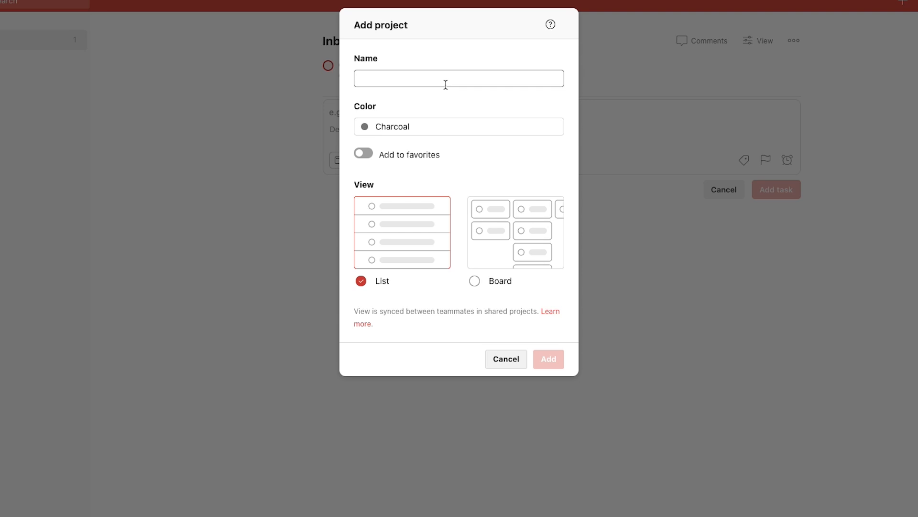
Step: Create the 'Personal' project coloured Blue, then go back to the Inbox
type("Person")
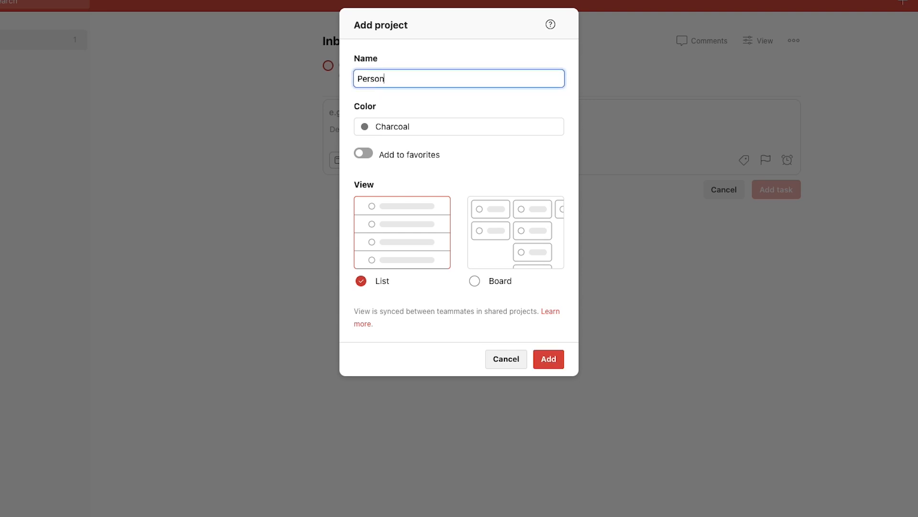
left_click(459, 126)
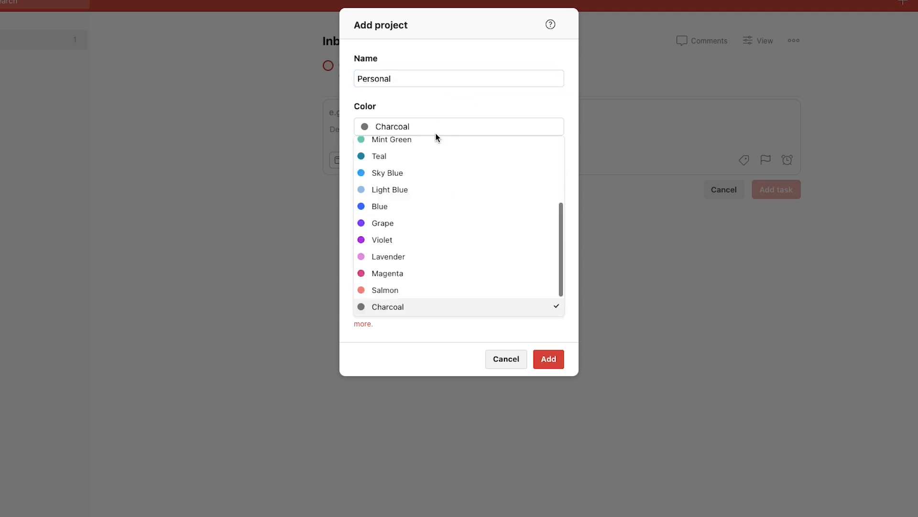
left_click(379, 206)
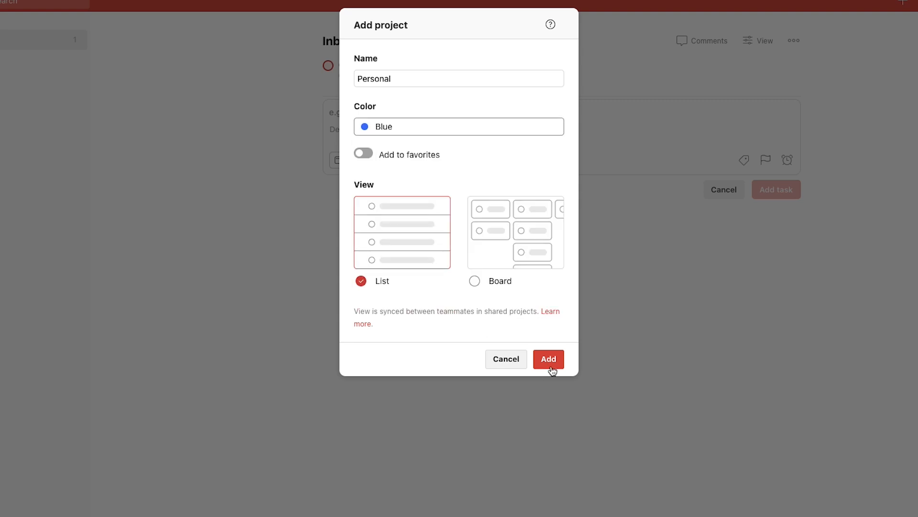
left_click(548, 360)
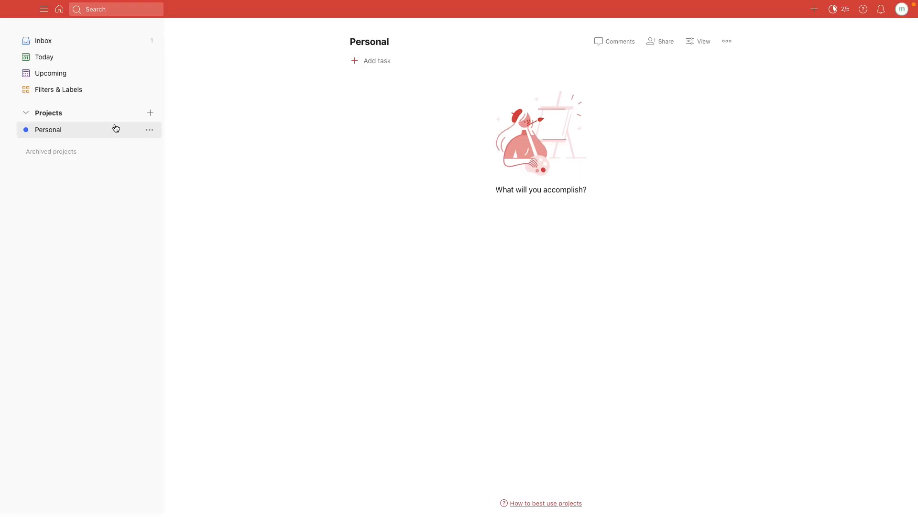
left_click(42, 40)
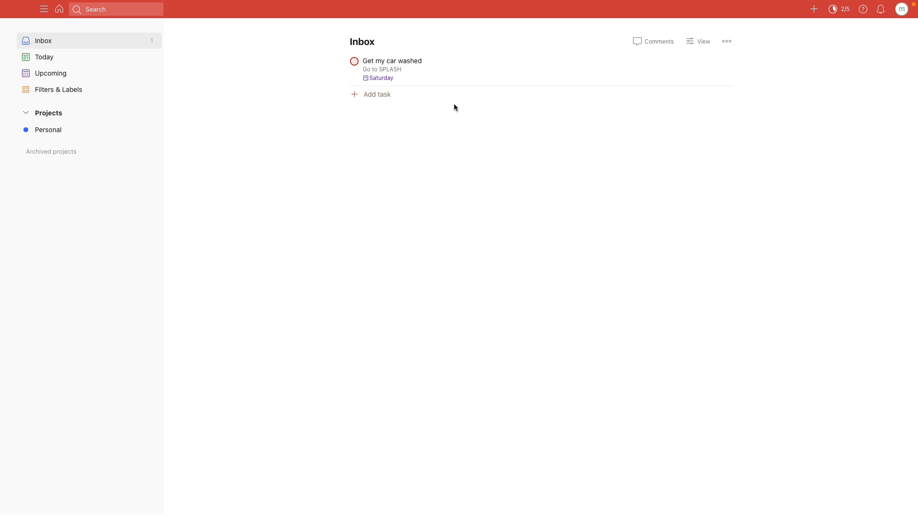
Step: Reassign 'Get my car washed' from Inbox to the Personal project
left_click(392, 61)
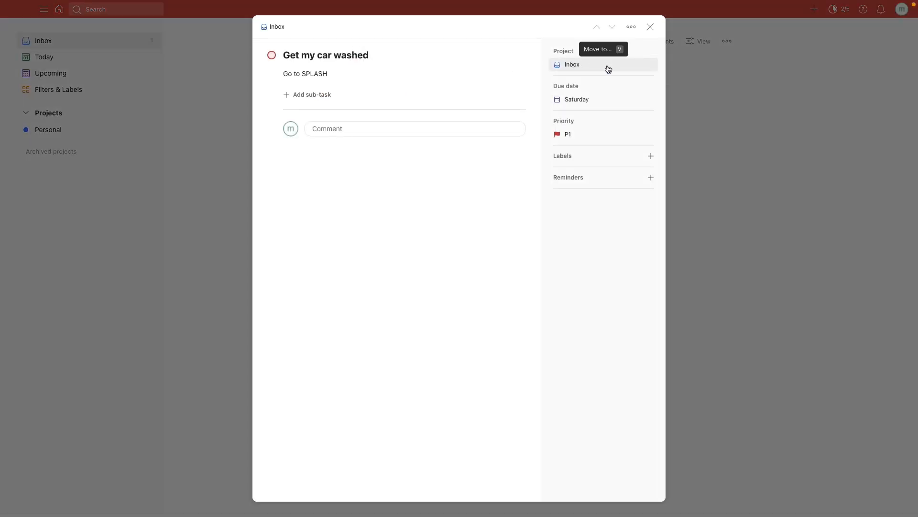
left_click(602, 65)
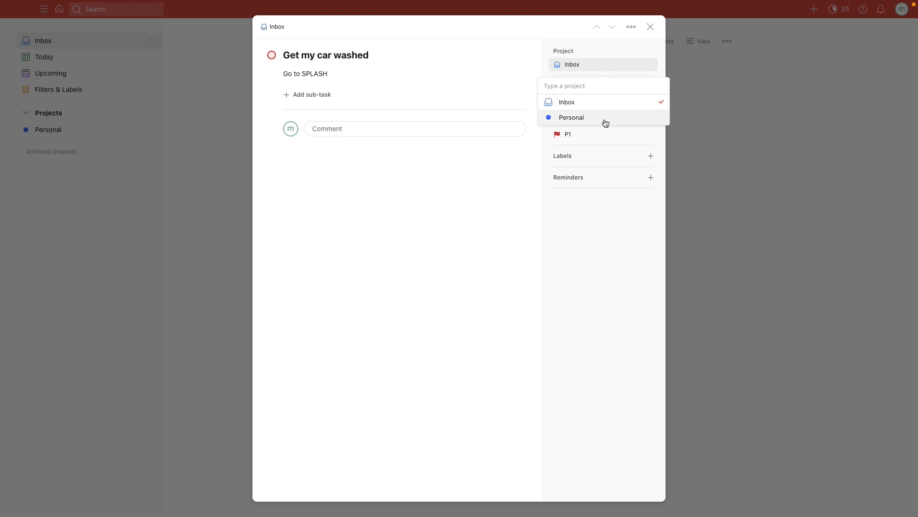
left_click(571, 117)
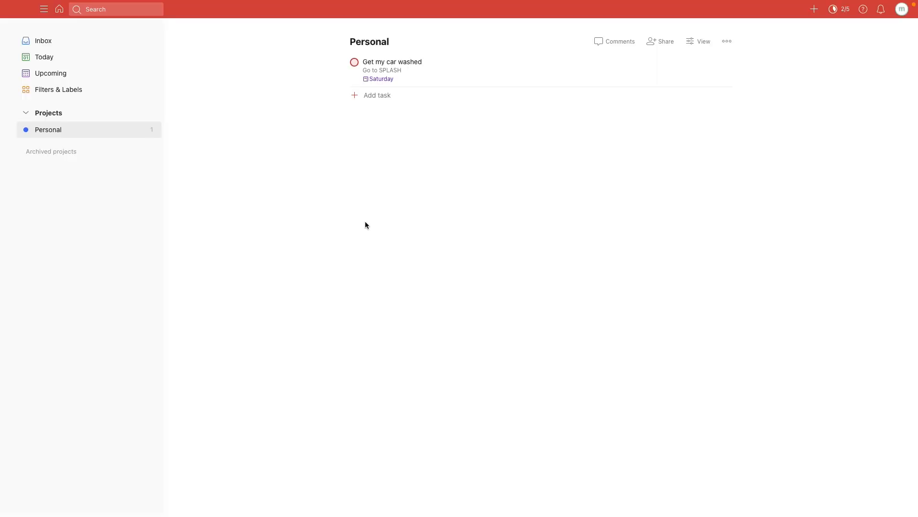
Step: Add the task 'Call Frankie' due tomorrow to the Personal project
left_click(377, 94)
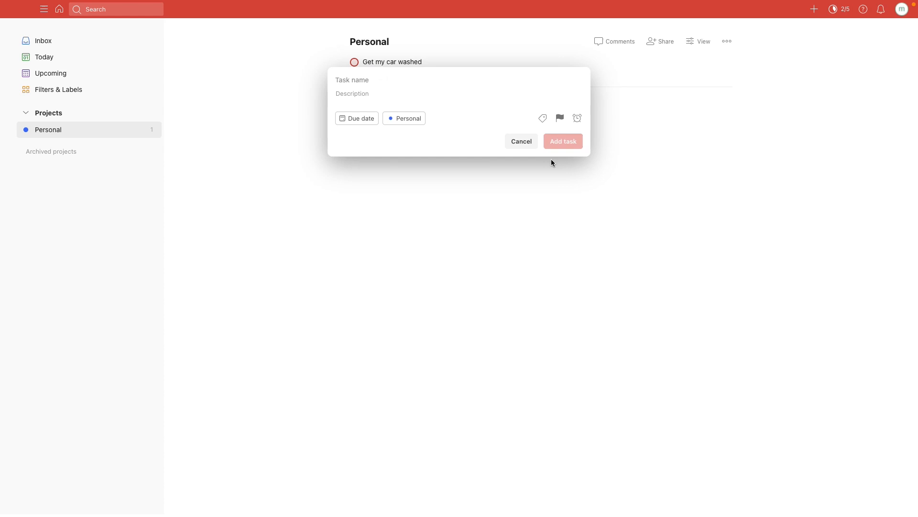
mouse_move(546, 219)
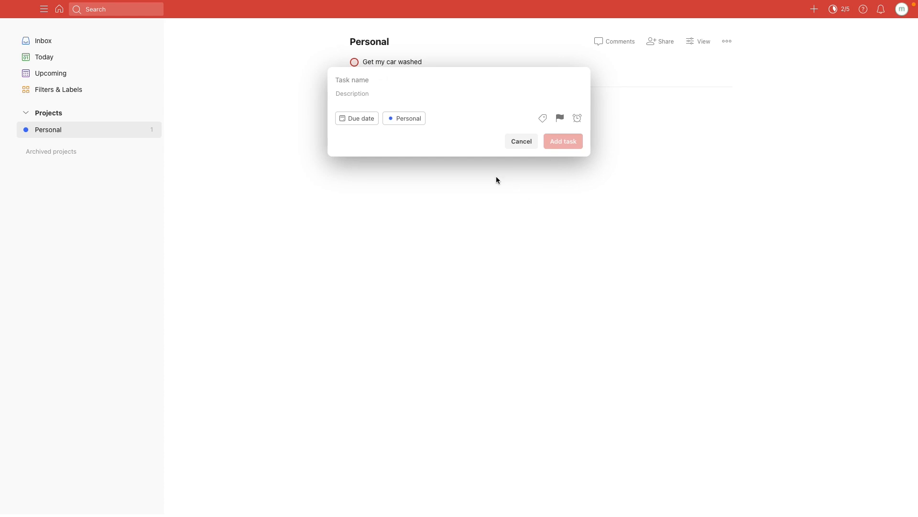
type("c")
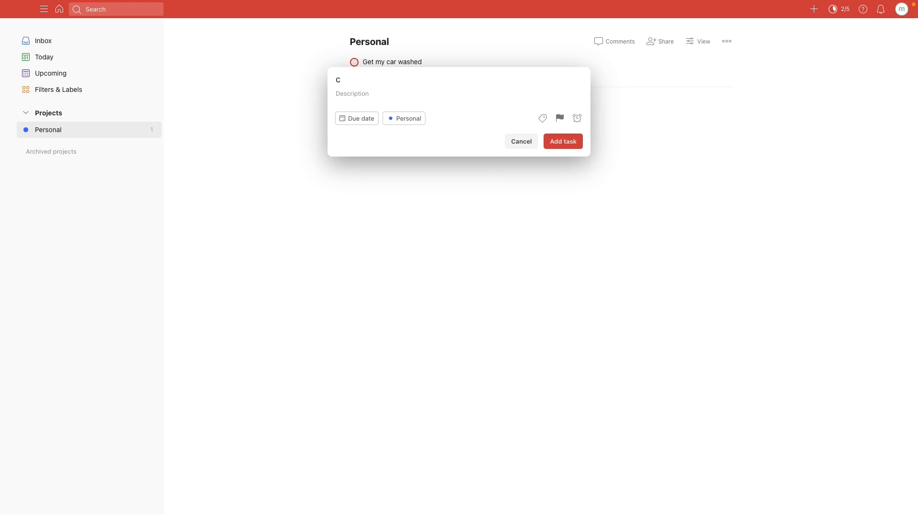
type("all Frankie")
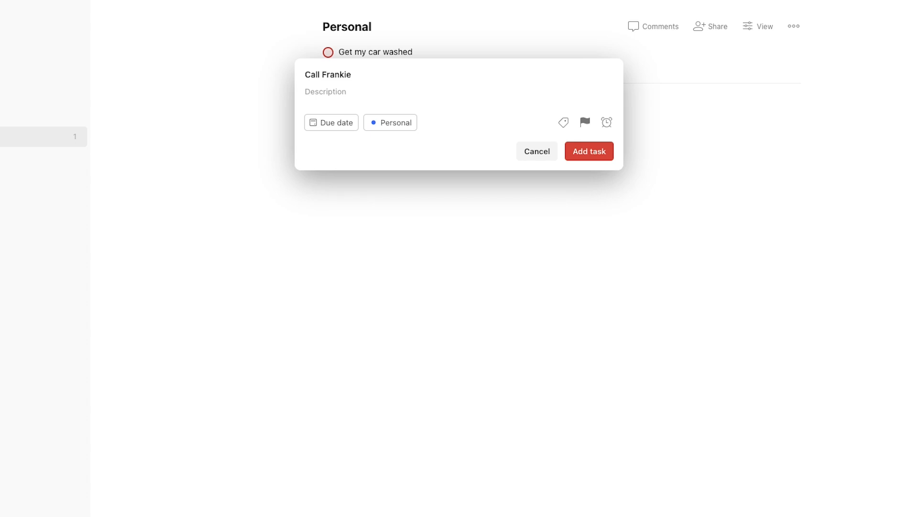
type("tomor")
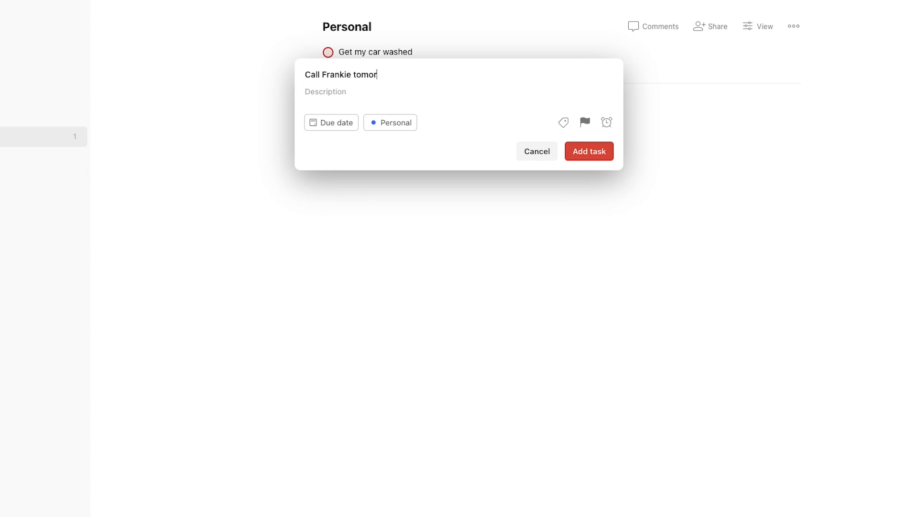
type("row")
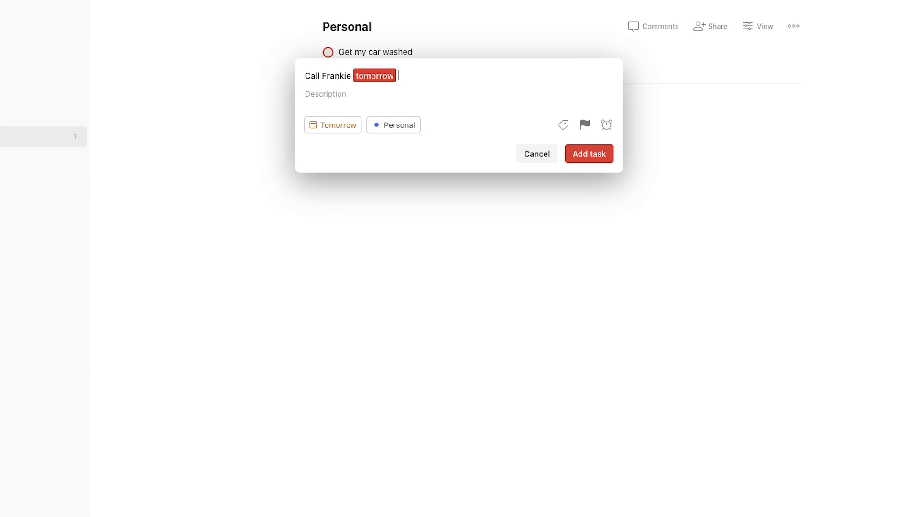
mouse_move(333, 125)
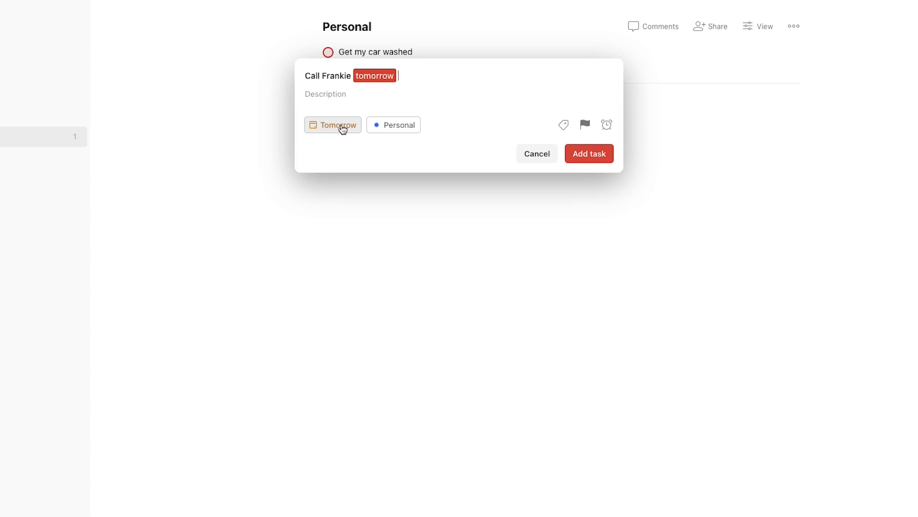
left_click(589, 153)
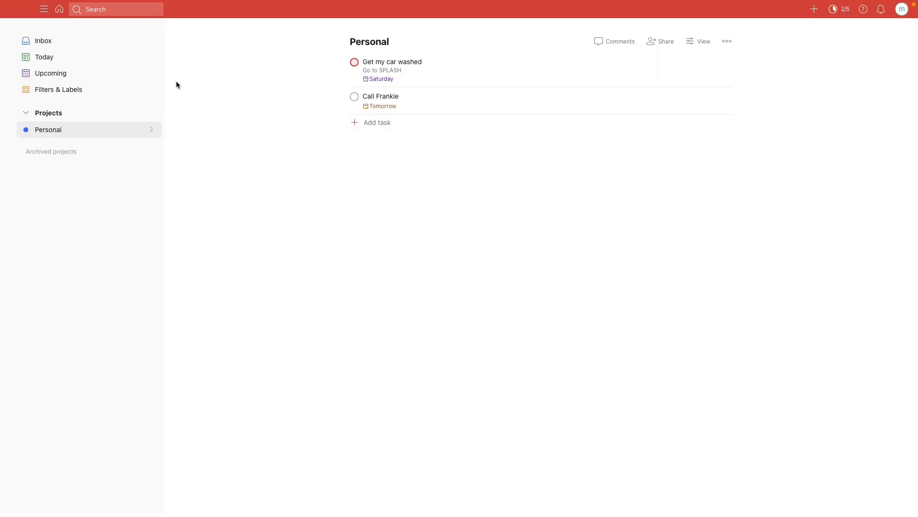
Step: Add a project named 'Work' with the Orange colour
left_click(814, 9)
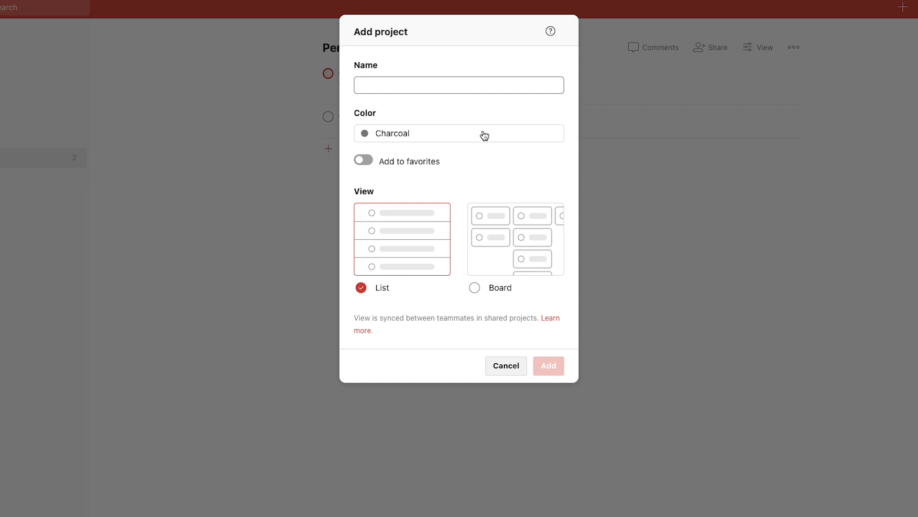
type("Work")
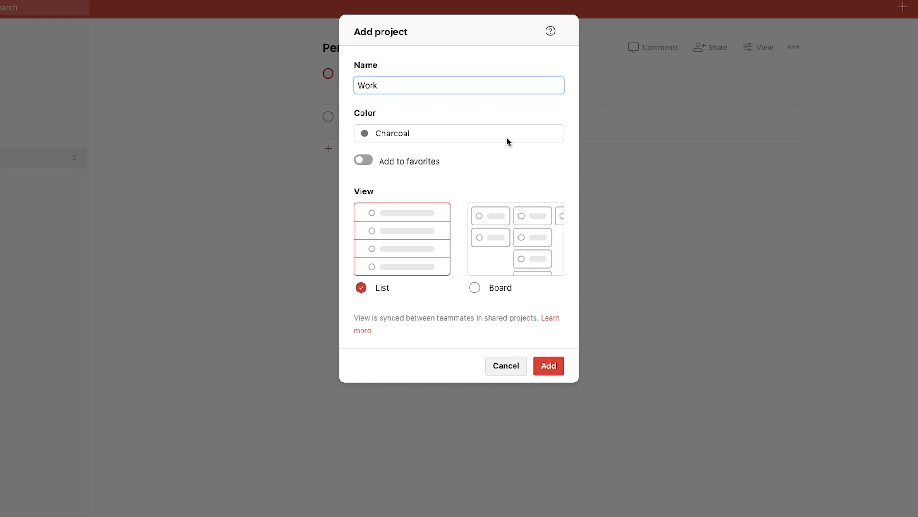
left_click(459, 133)
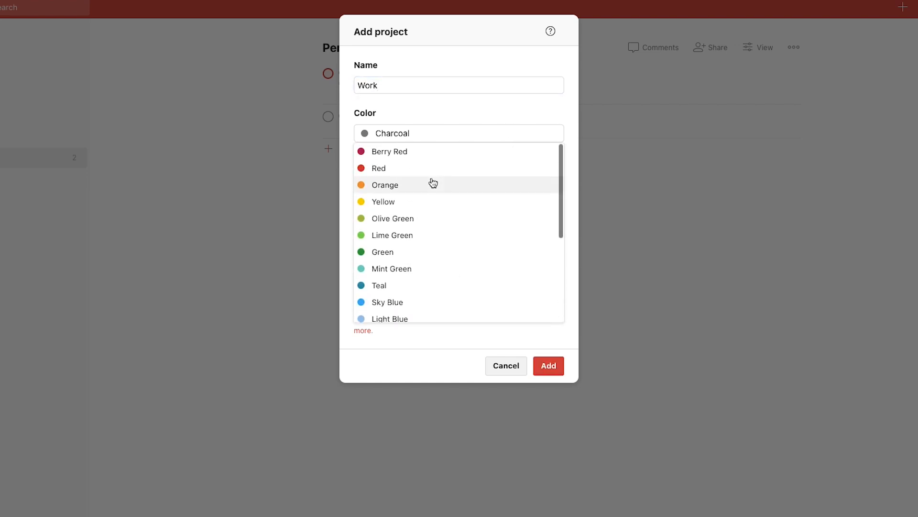
left_click(384, 184)
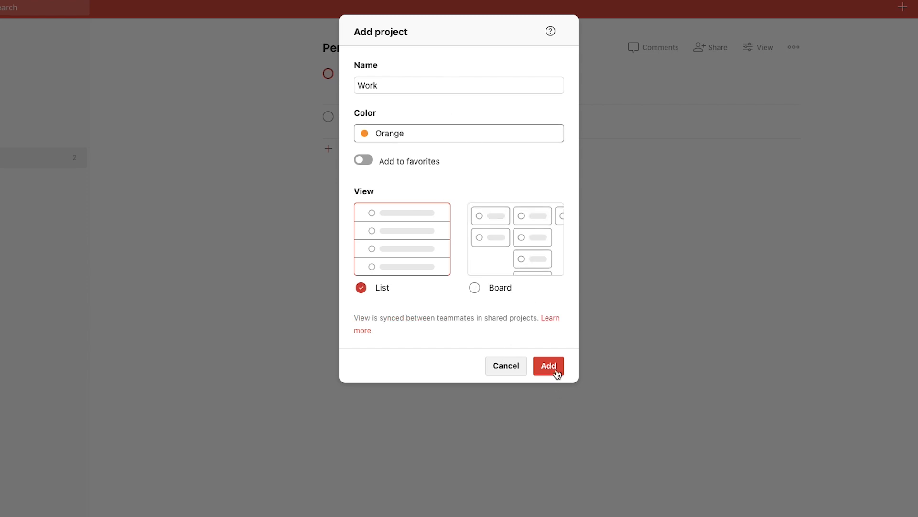
left_click(548, 365)
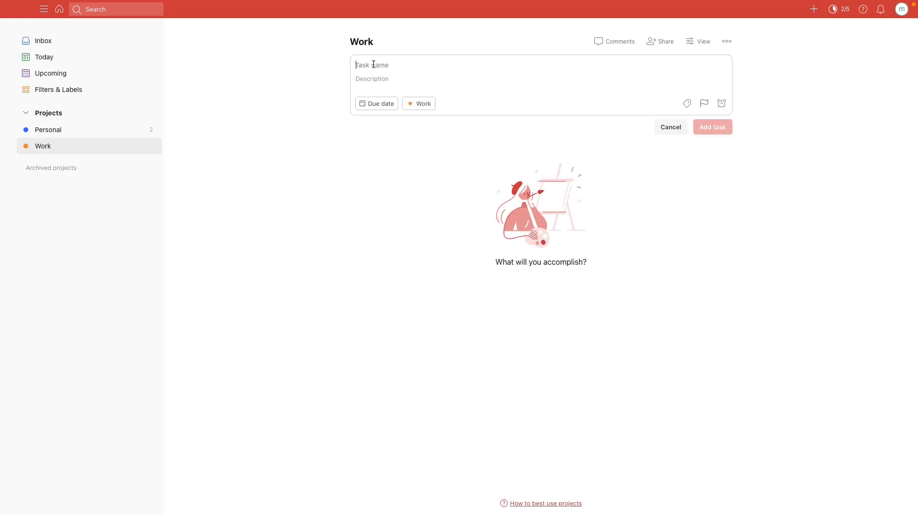
mouse_move(444, 147)
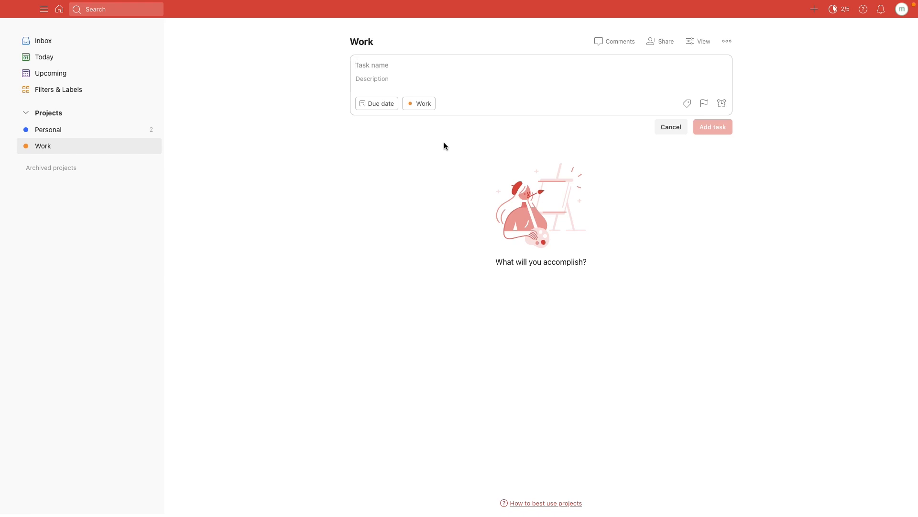
Step: Add 'Call Sandra about the budget' due tomorrow at 3 PM with the Work label
type("Call S")
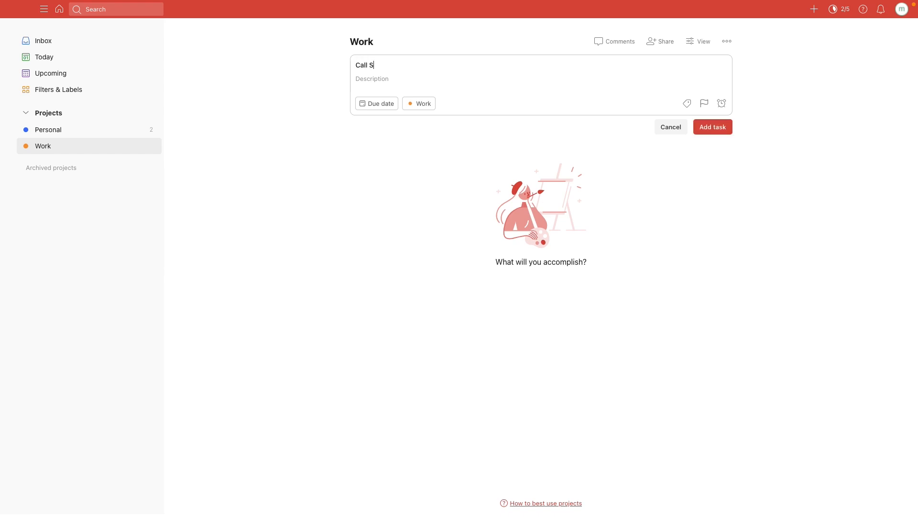
type("andra abo")
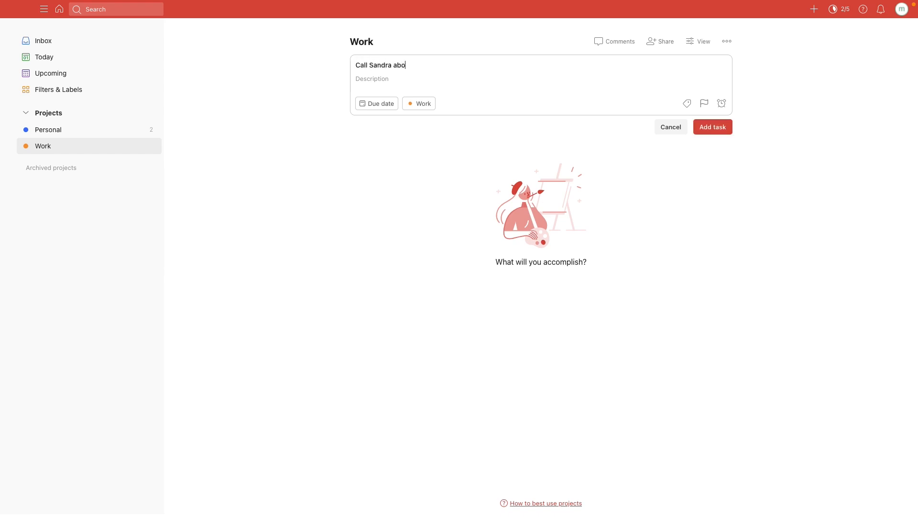
type("ut the budge")
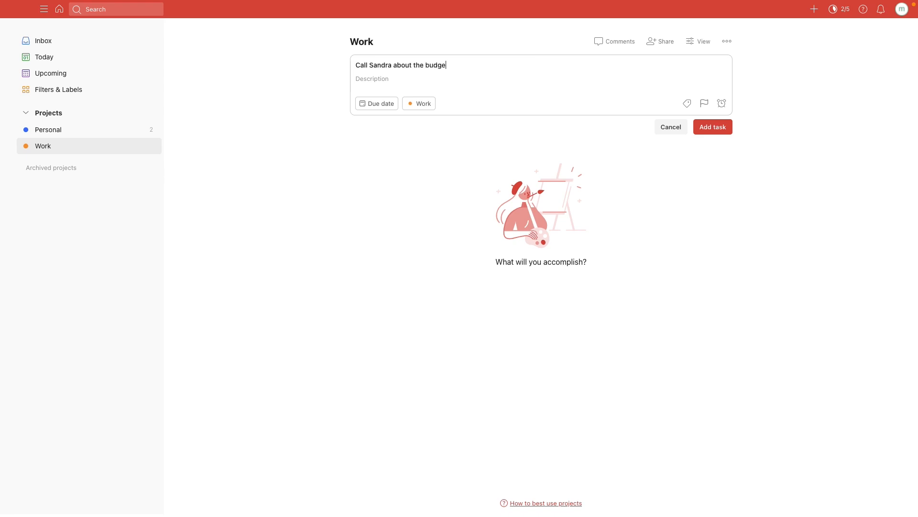
type("tomorrow at 3 PM")
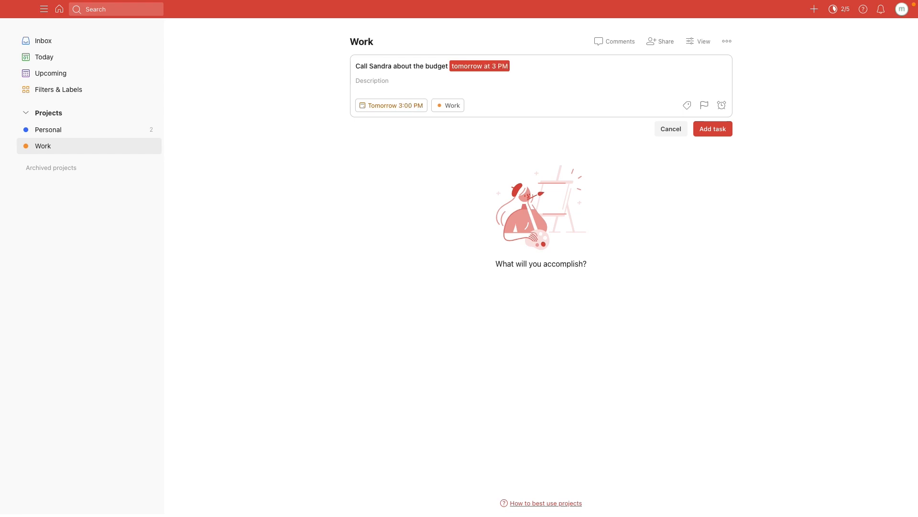
type("@")
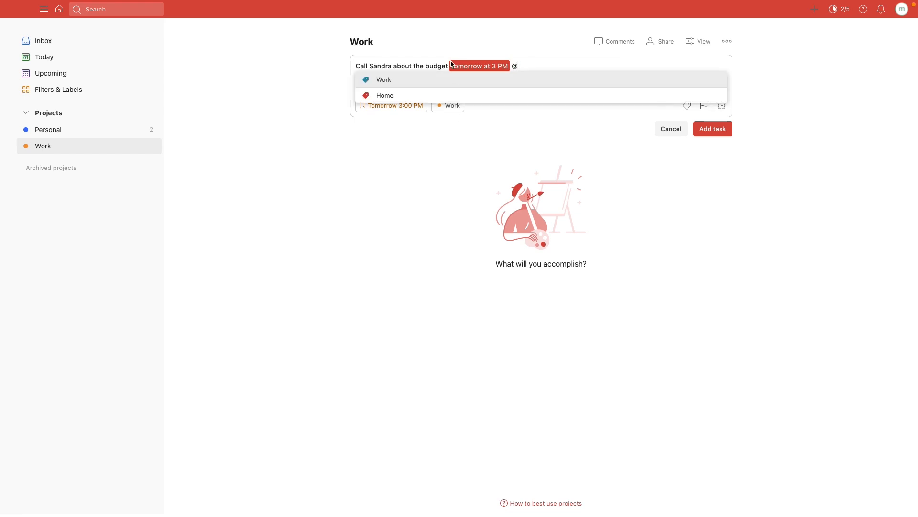
left_click(384, 80)
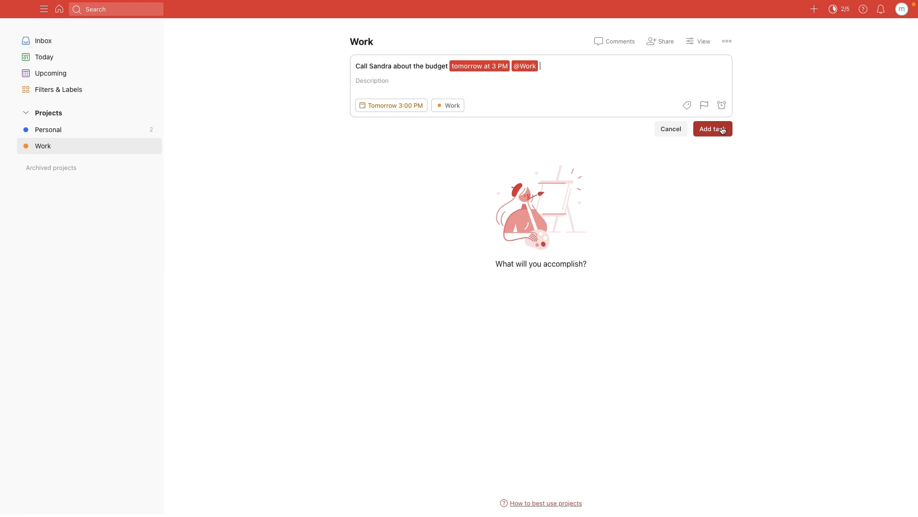
left_click(713, 128)
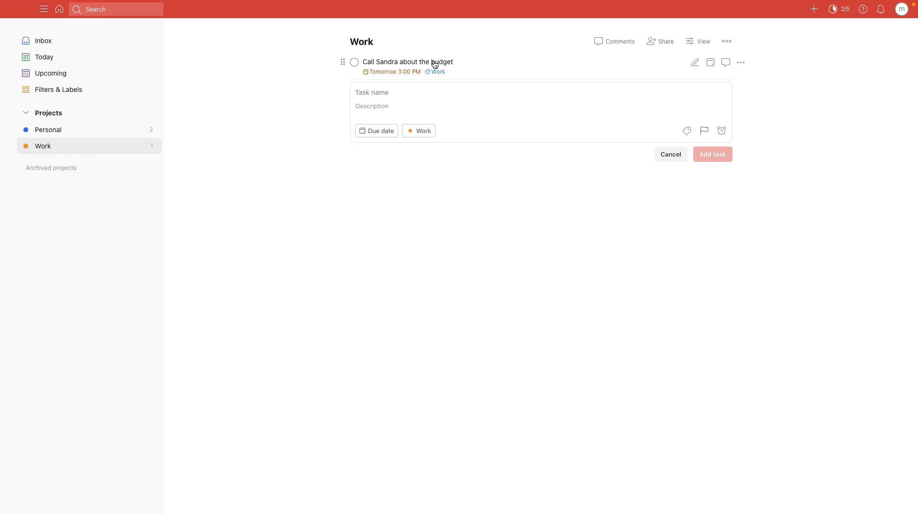
mouse_move(394, 71)
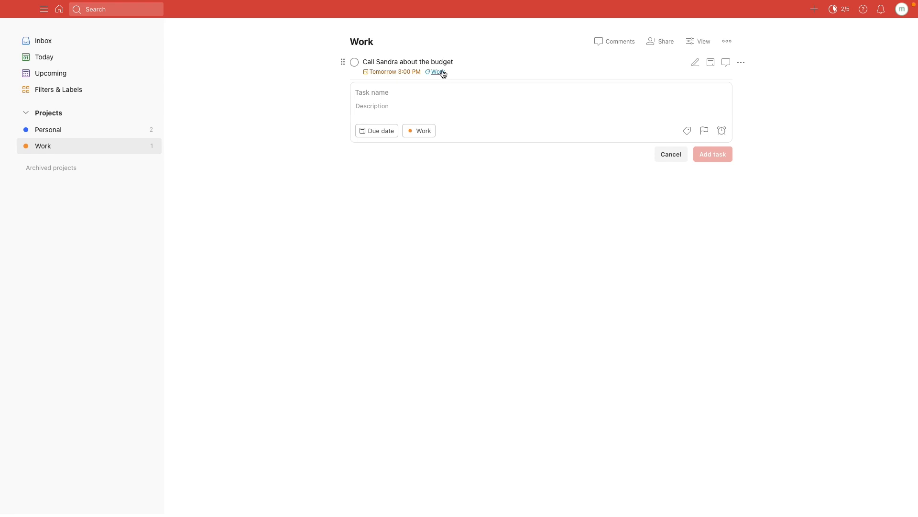
Step: Review the 'Call Sandra about the budget' task details, then move to Things 3's Today list
left_click(407, 62)
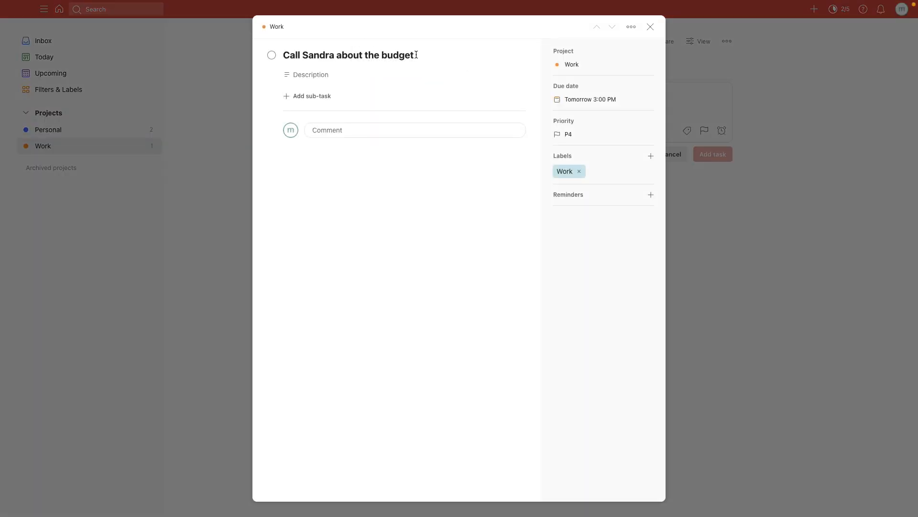
left_click(350, 55)
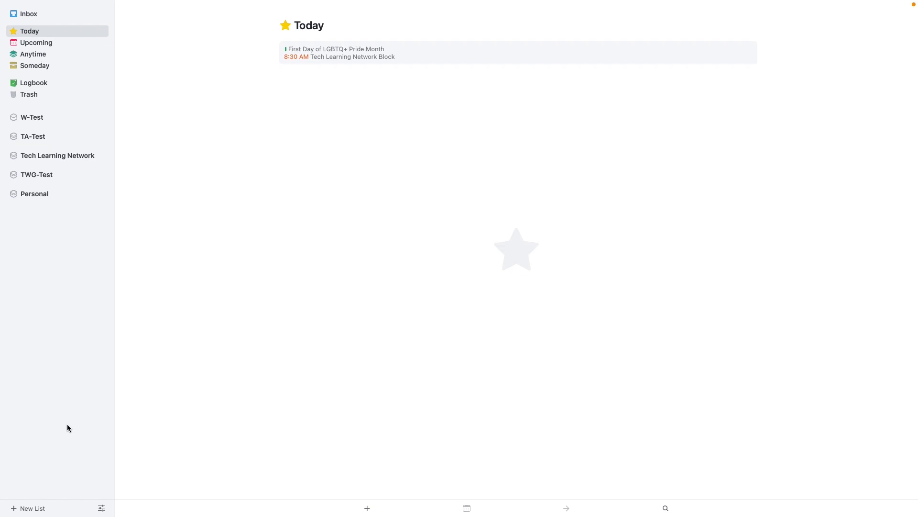
Step: Add an area named 'School' from the New List menu
left_click(28, 508)
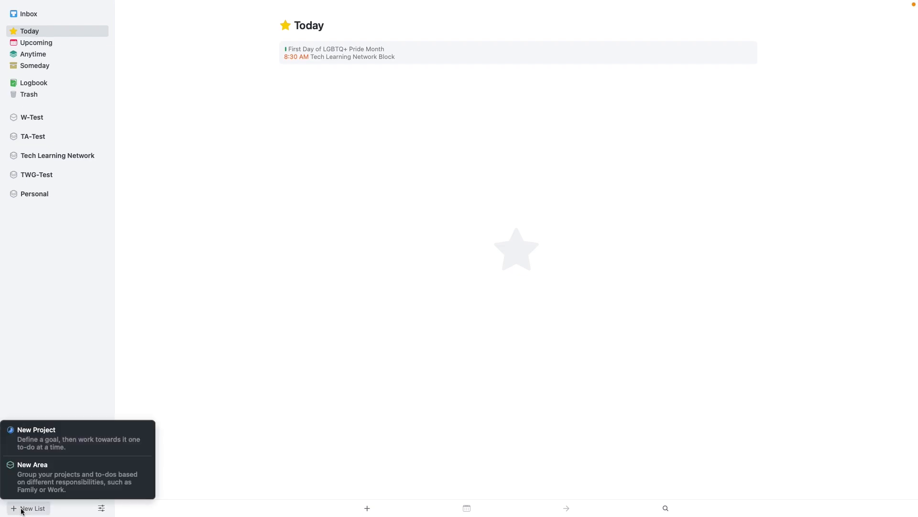
mouse_move(22, 511)
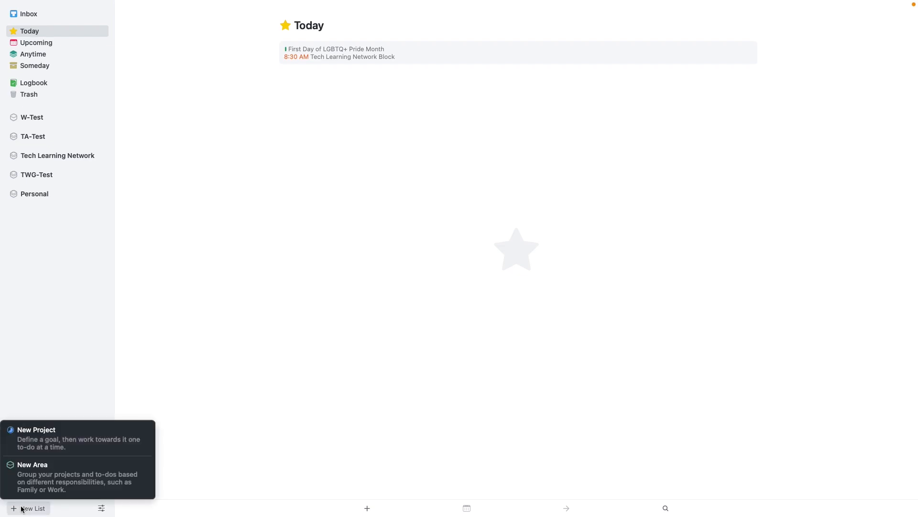
mouse_move(41, 438)
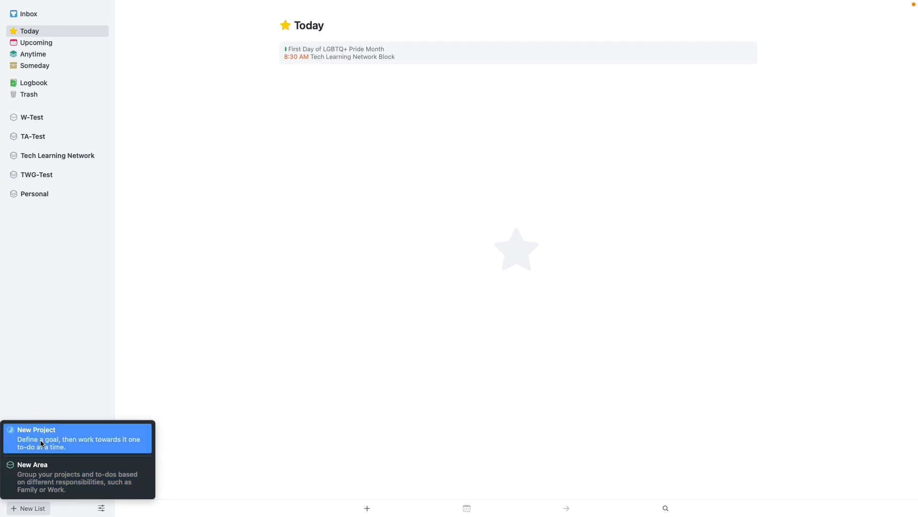
mouse_move(34, 476)
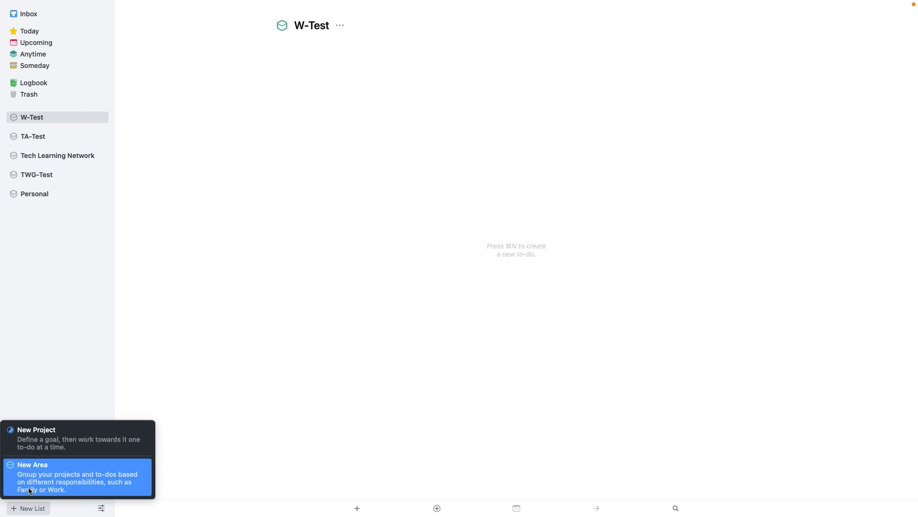
left_click(33, 475)
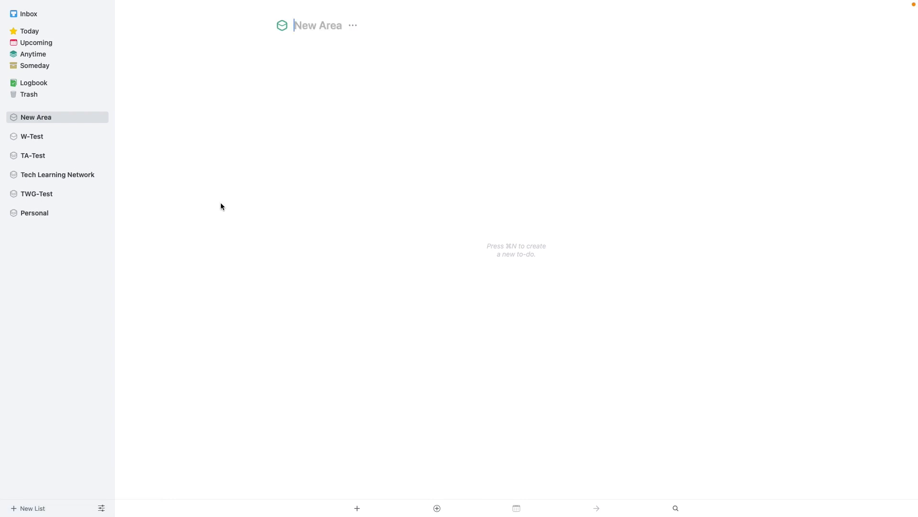
type("School")
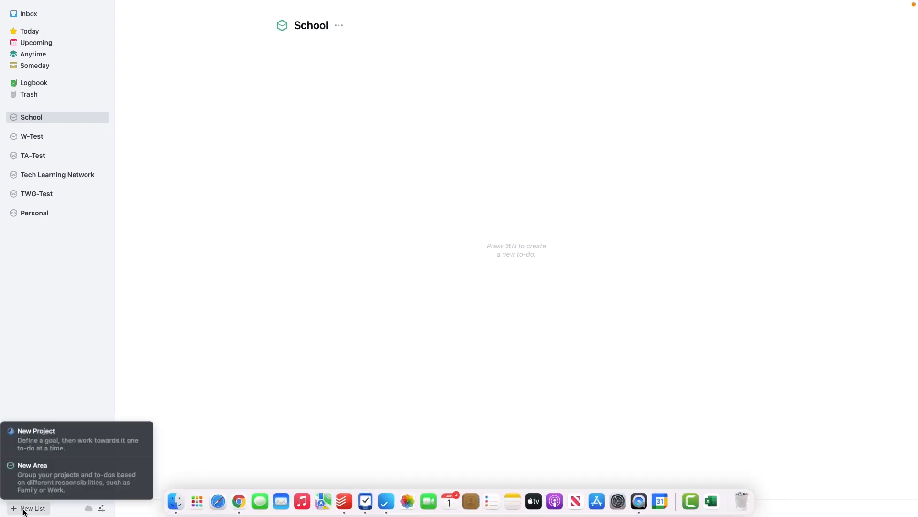
Step: Create an 'English' project in School with the heading 'Essay on War And Peace'
left_click(37, 430)
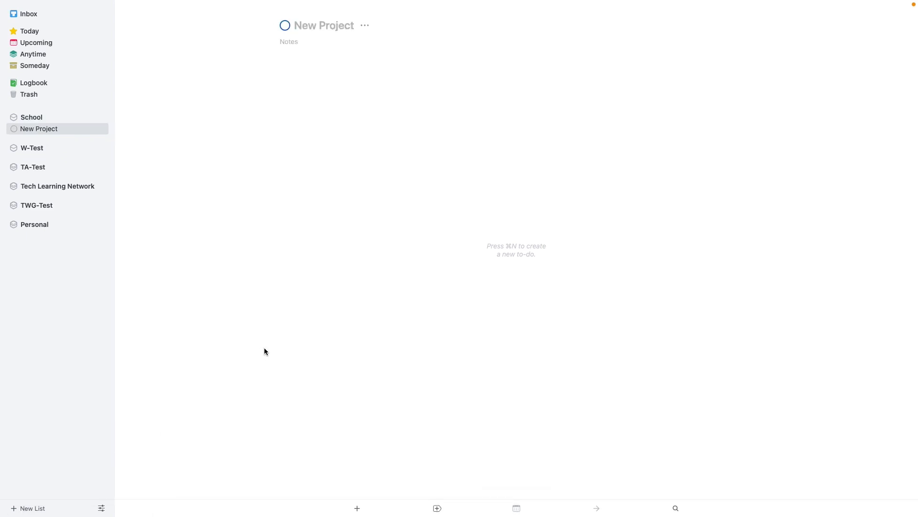
type("English")
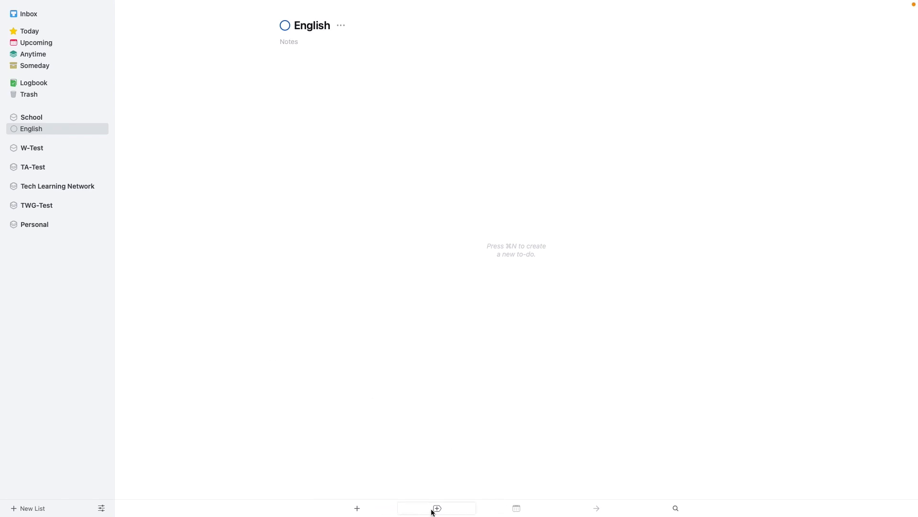
left_click(436, 508)
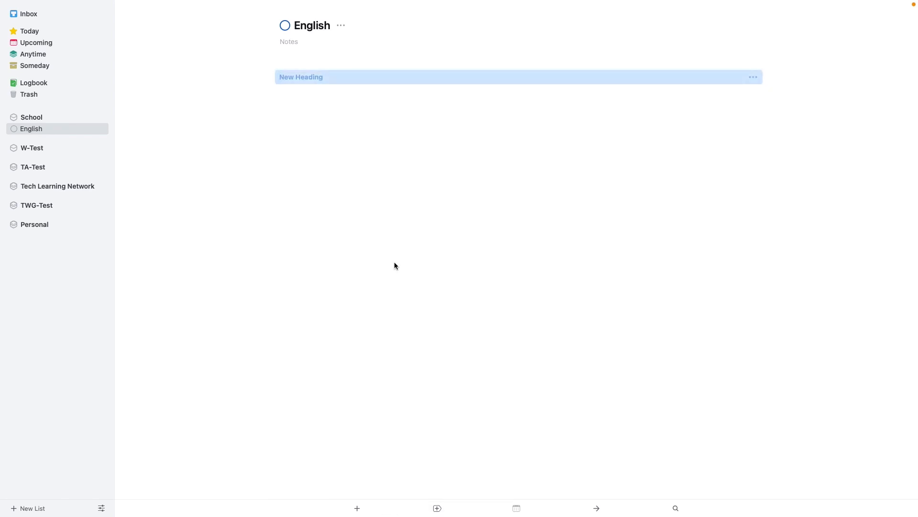
left_click(282, 76)
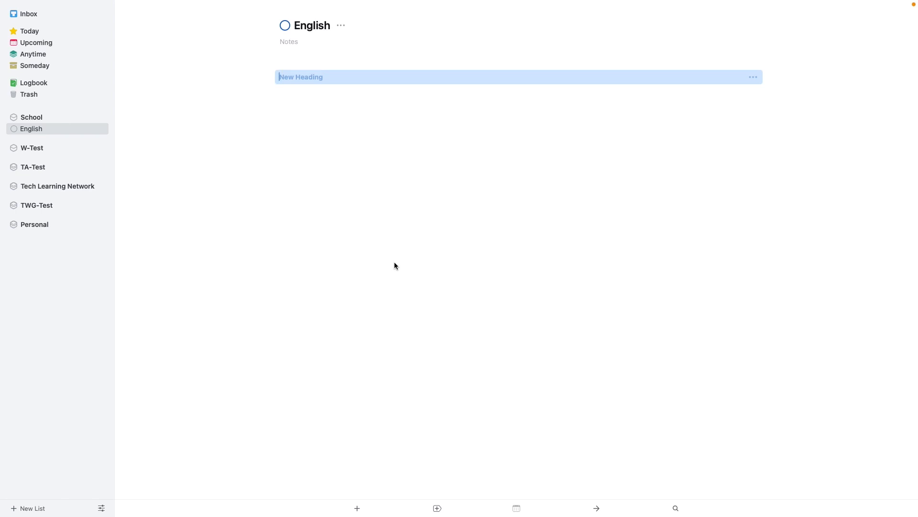
type("Essay")
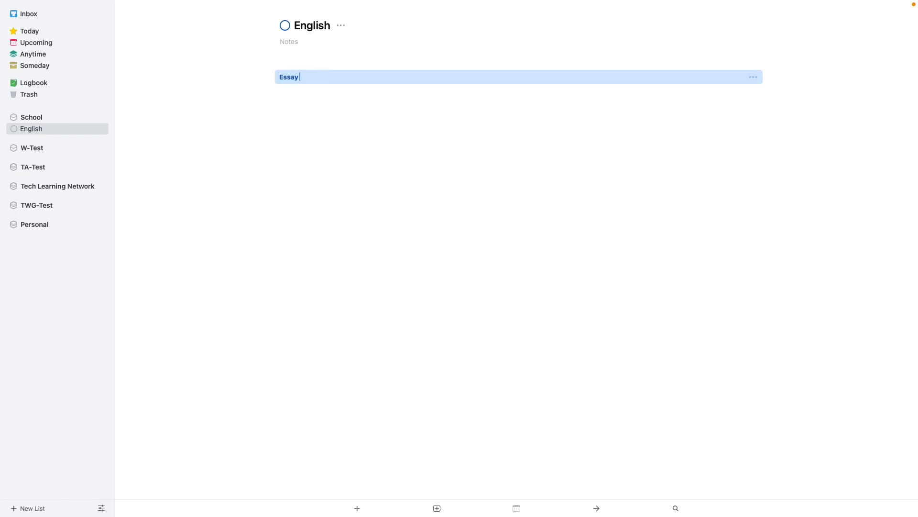
type("on War")
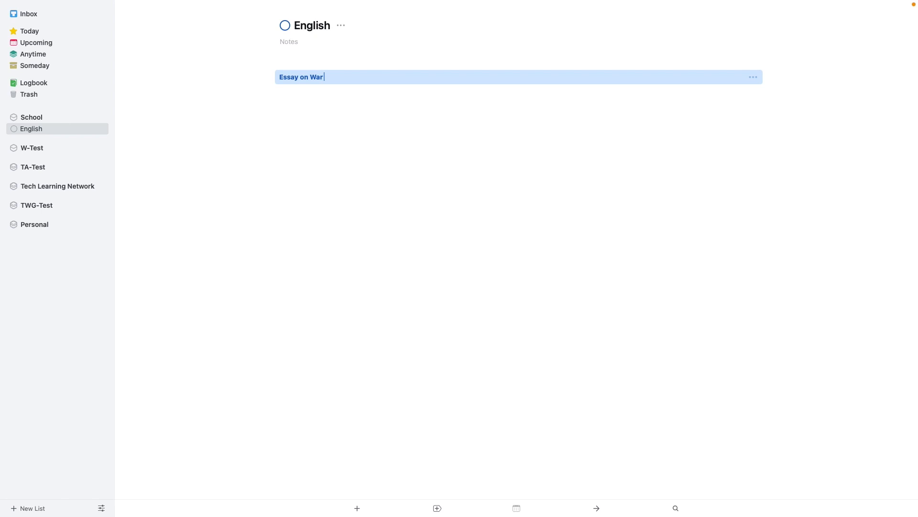
type("And Peace")
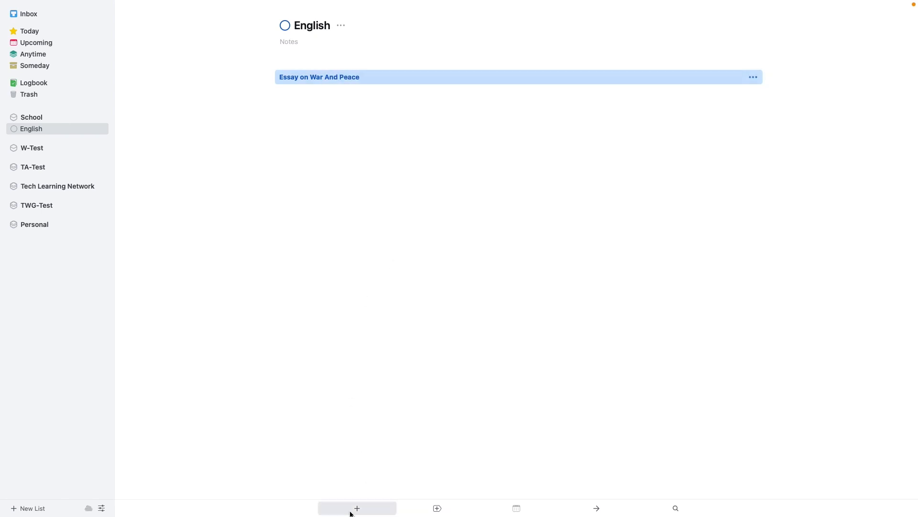
Step: Add to-dos Read book, Write Report and Refer to Cliffs Notes under the heading
left_click(357, 508)
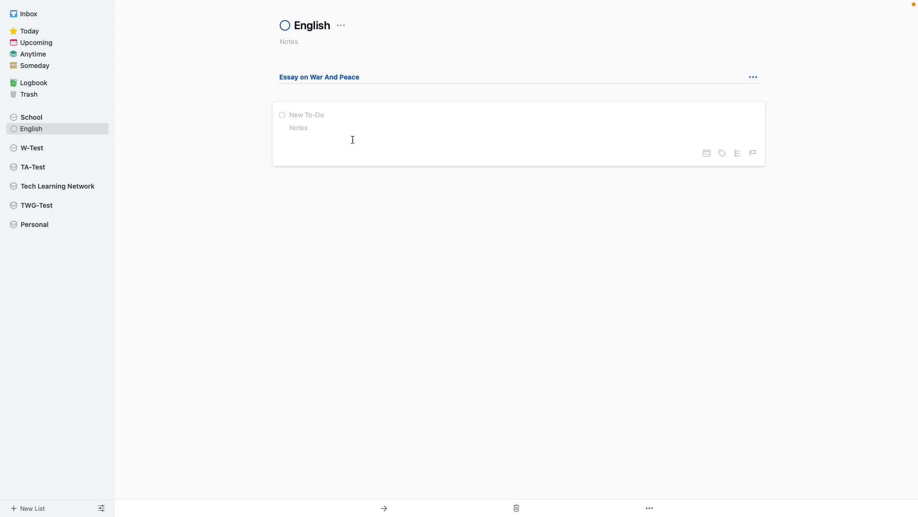
type("Read book")
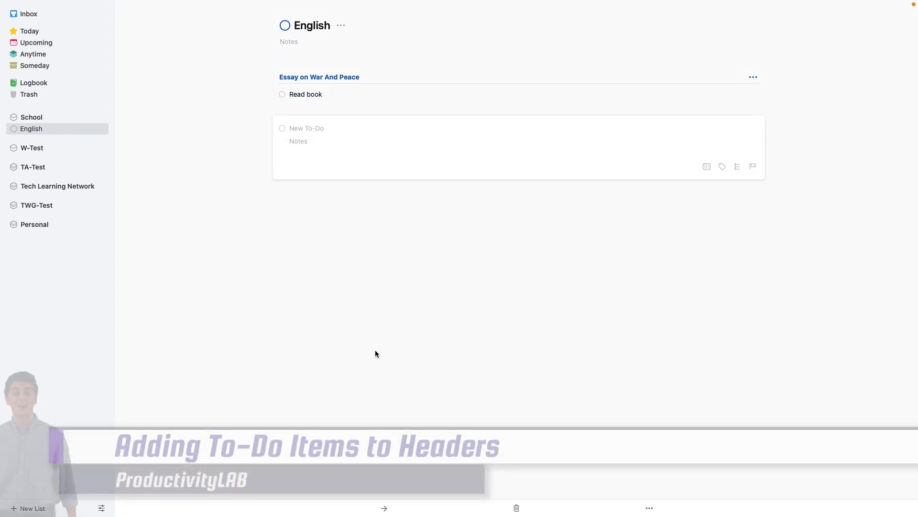
type("Write Report")
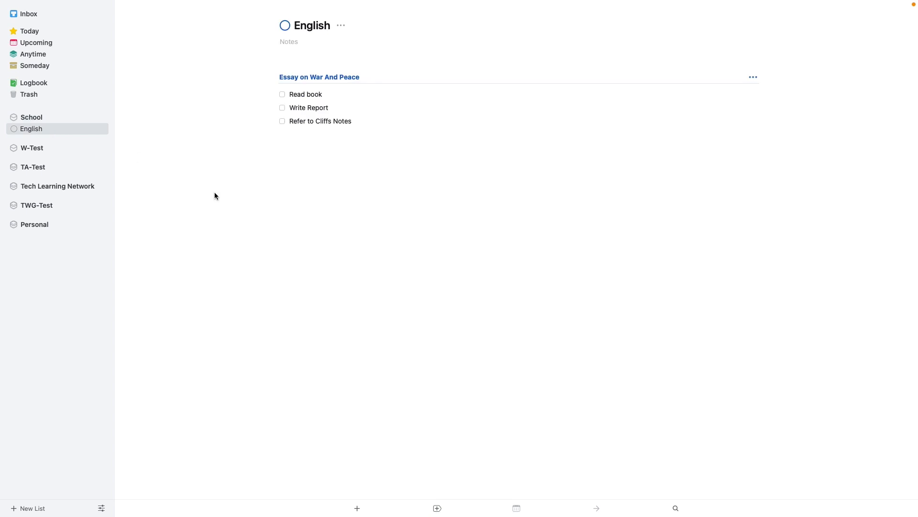
Step: Tick off Read book, Write Report and Refer to Cliffs Notes under the essay heading
left_click(31, 117)
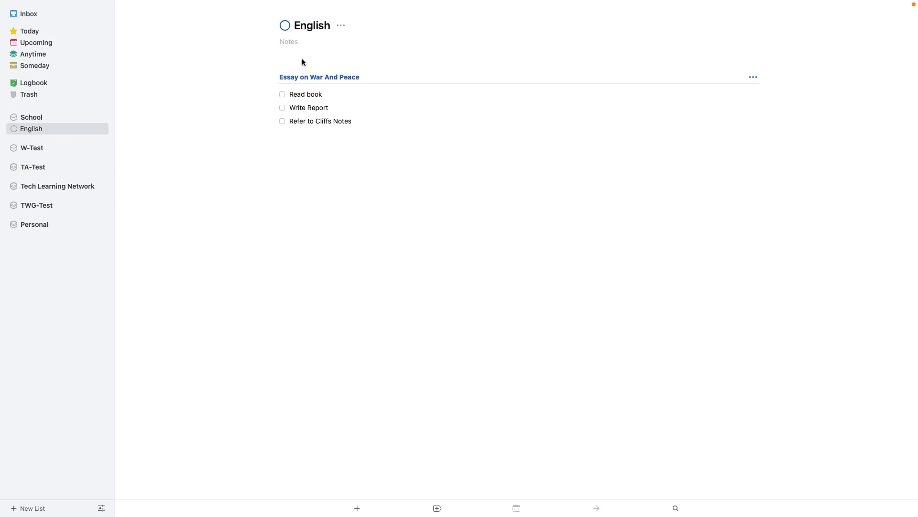
left_click(282, 95)
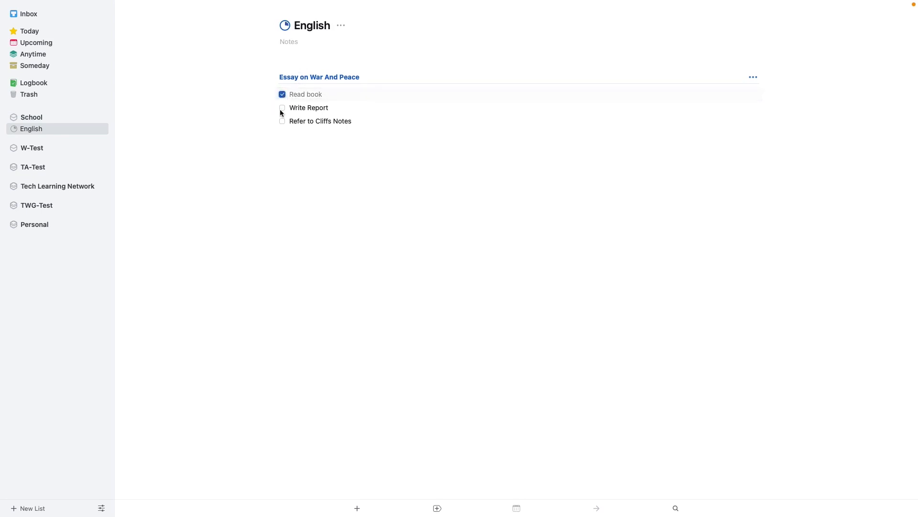
left_click(282, 95)
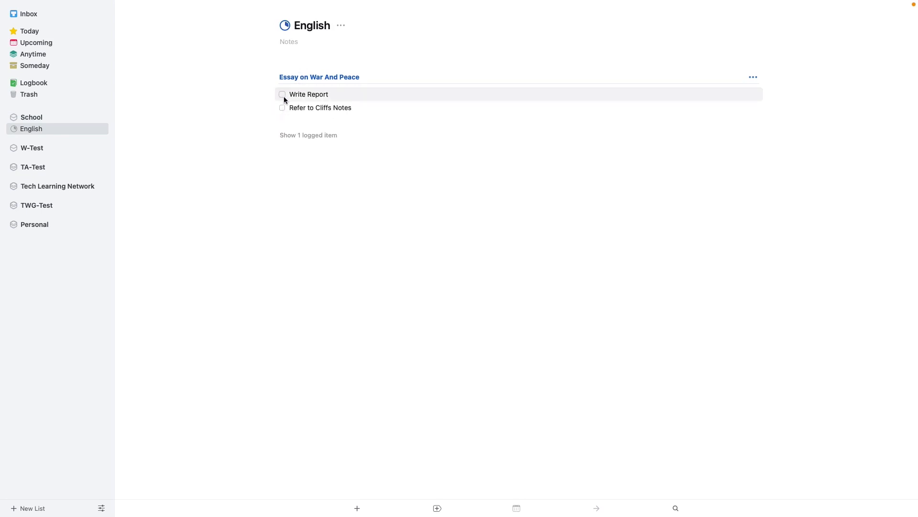
left_click(282, 94)
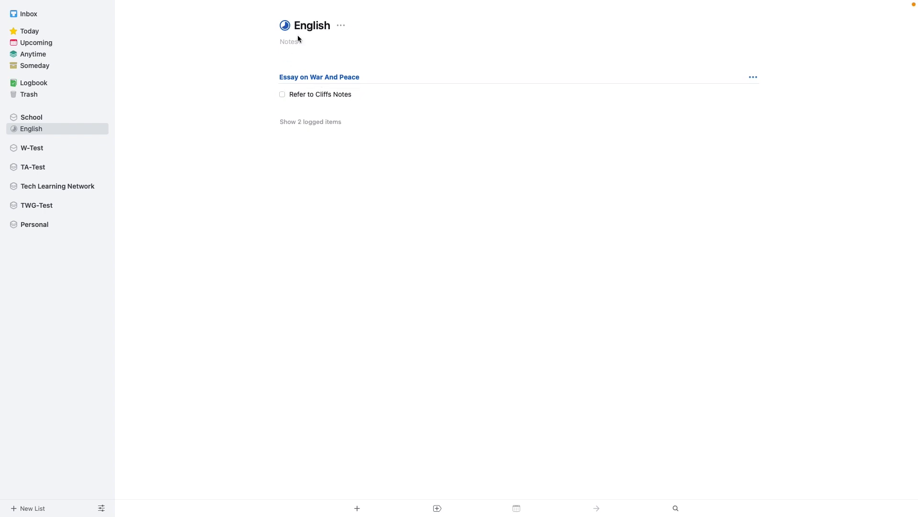
left_click(282, 94)
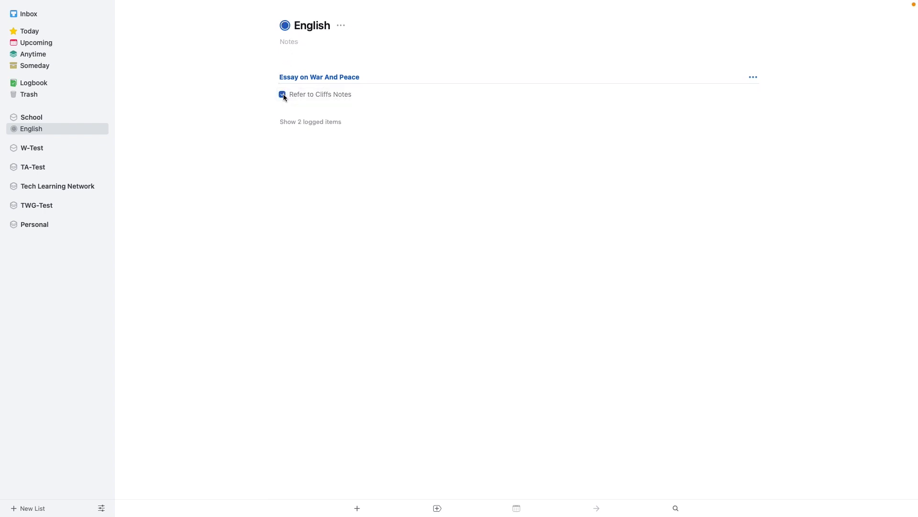
left_click(283, 94)
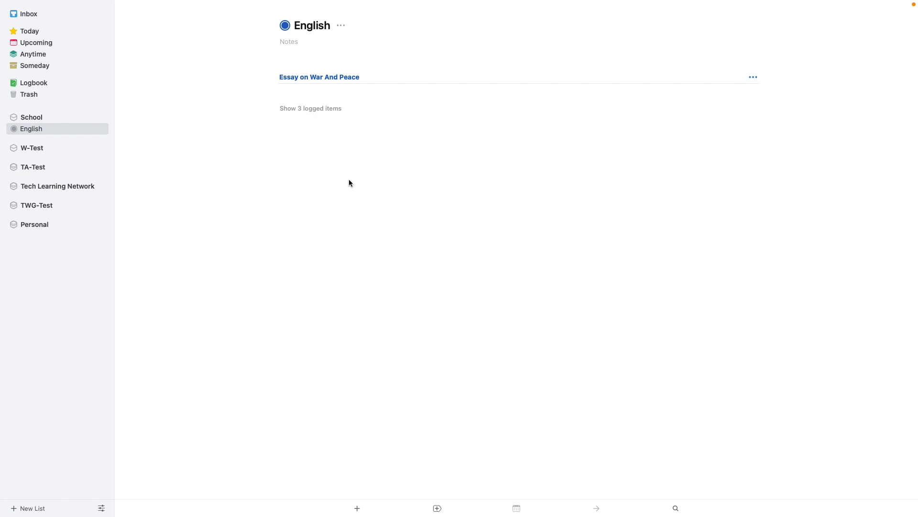
mouse_move(230, 154)
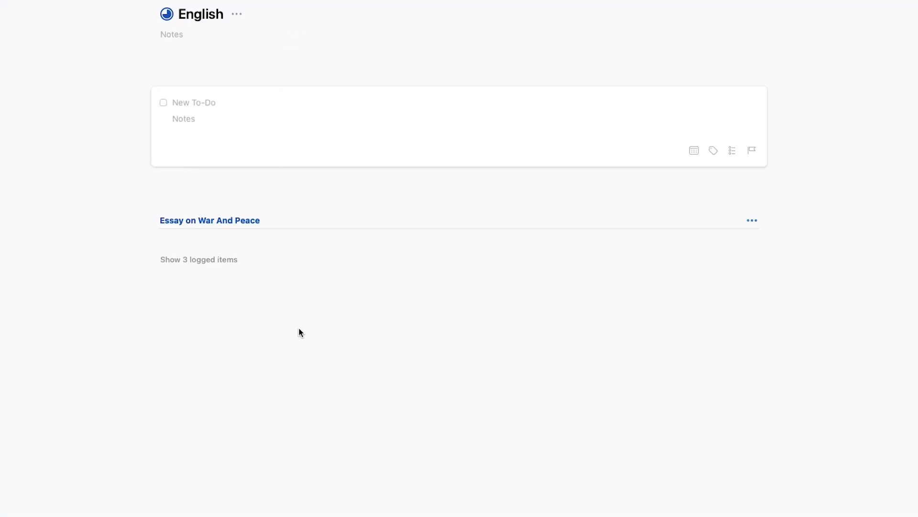
Step: Add 'Read new assigned book' starting tomorrow, with a Jun 15 deadline and the Important tag
type("Read new a")
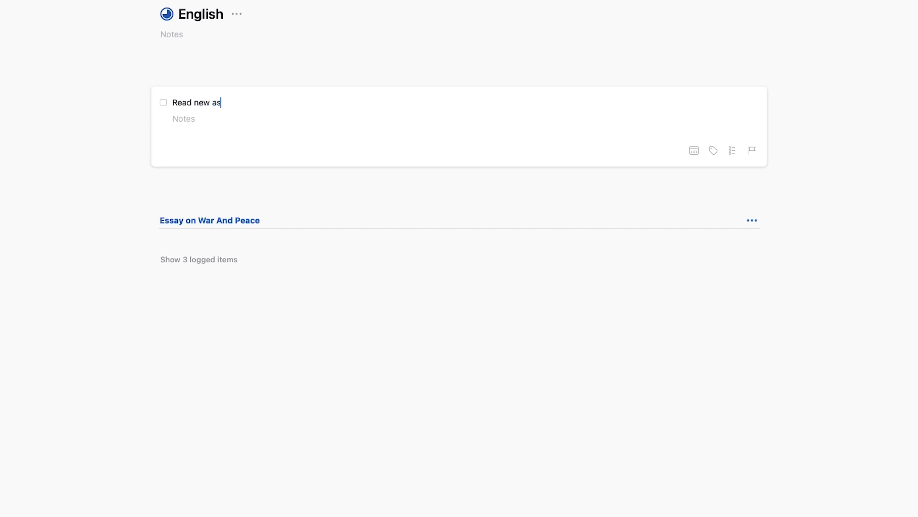
type("sign")
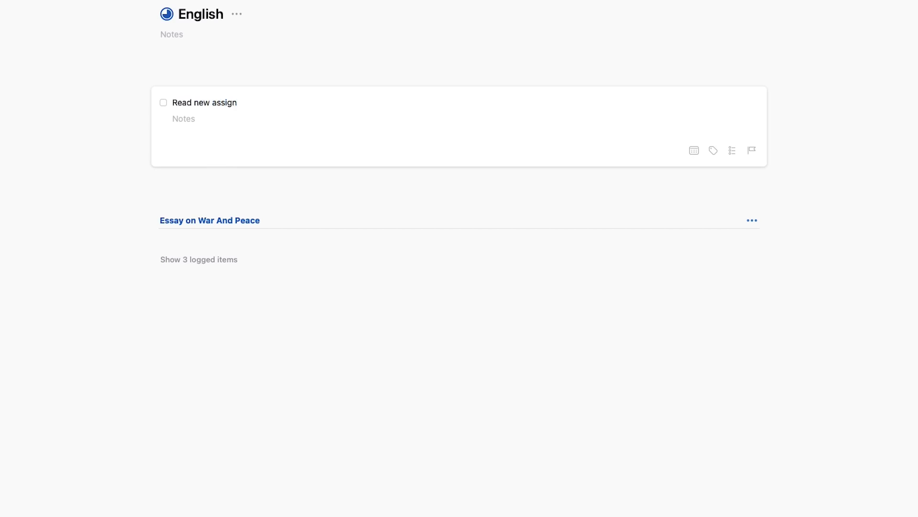
type("ed book")
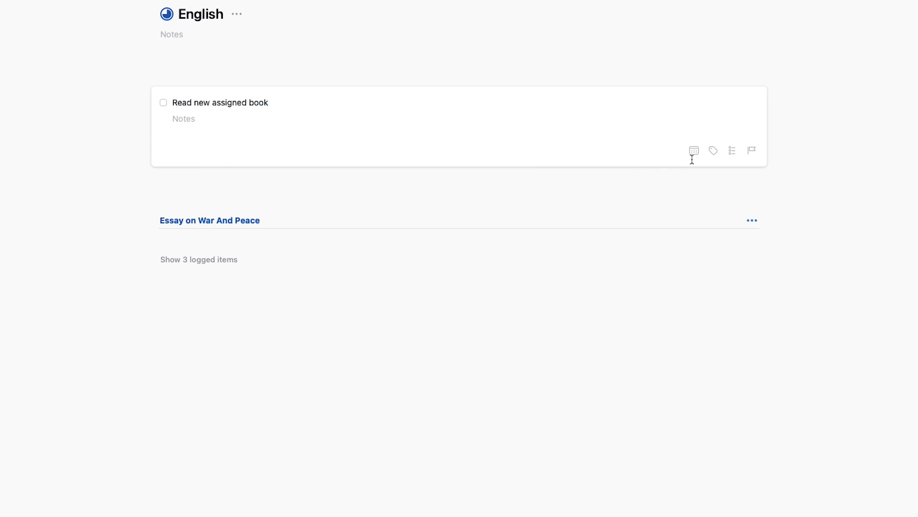
mouse_move(694, 150)
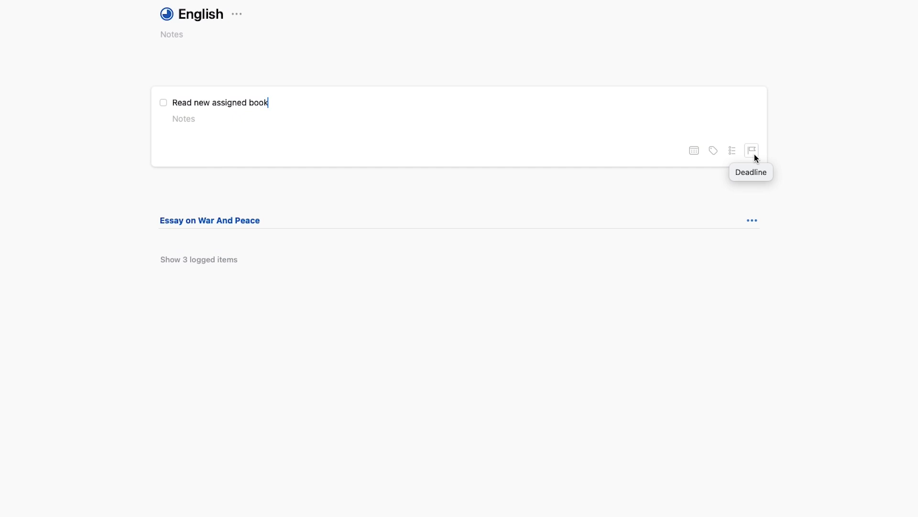
left_click(694, 150)
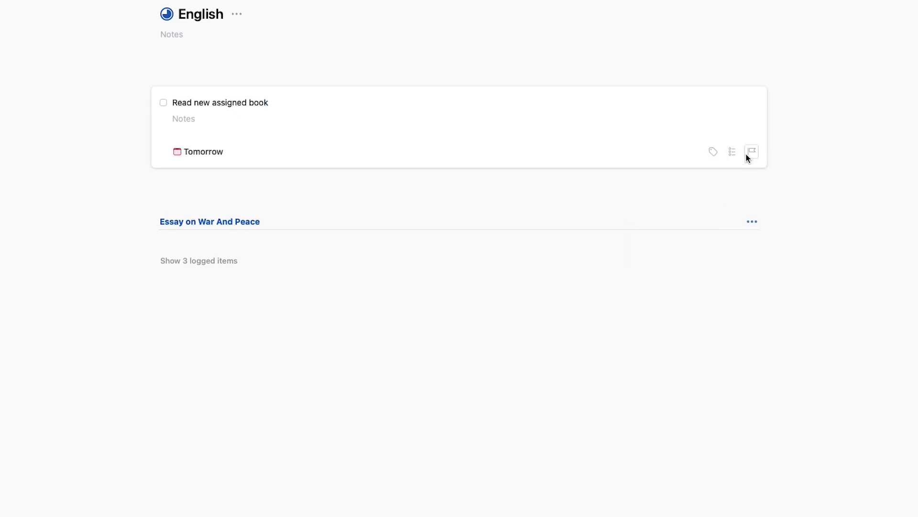
left_click(752, 151)
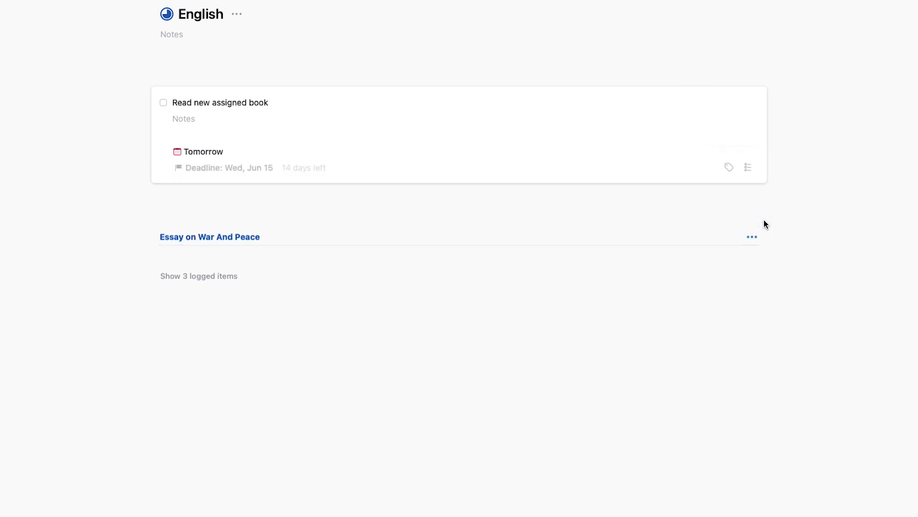
left_click(729, 168)
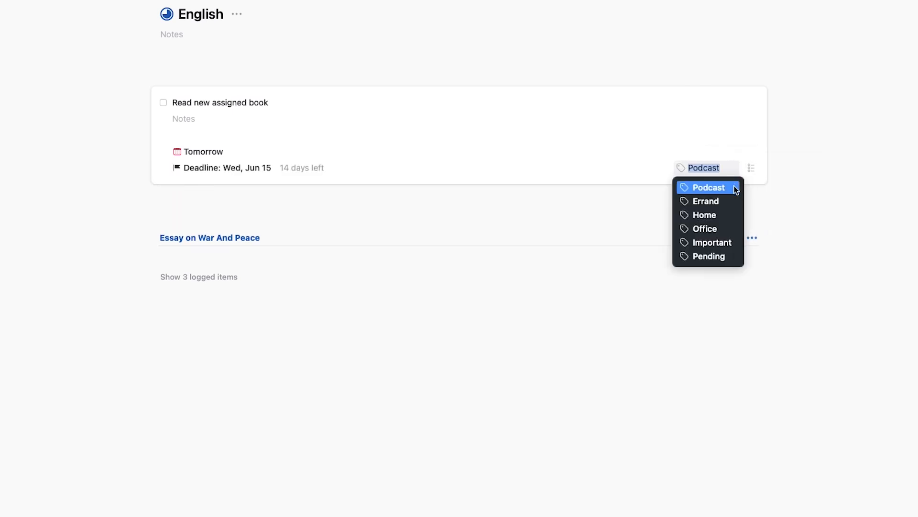
left_click(712, 243)
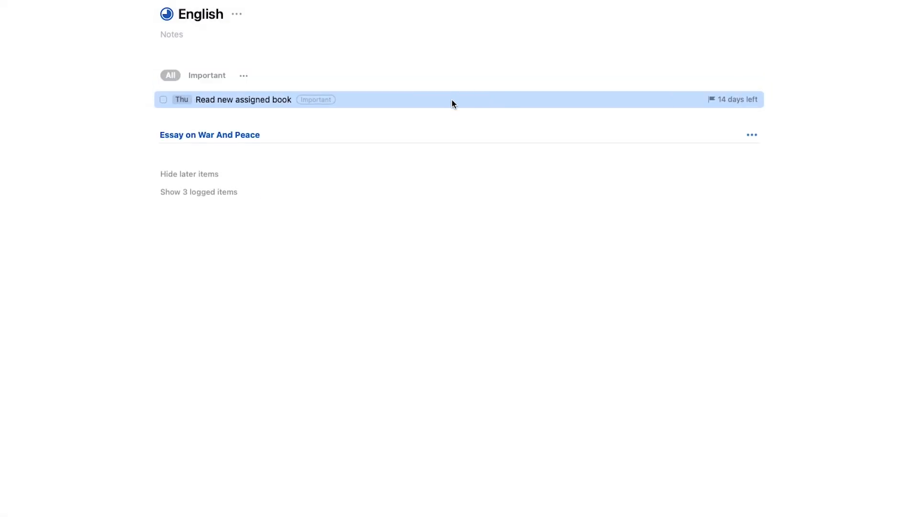
mouse_move(318, 110)
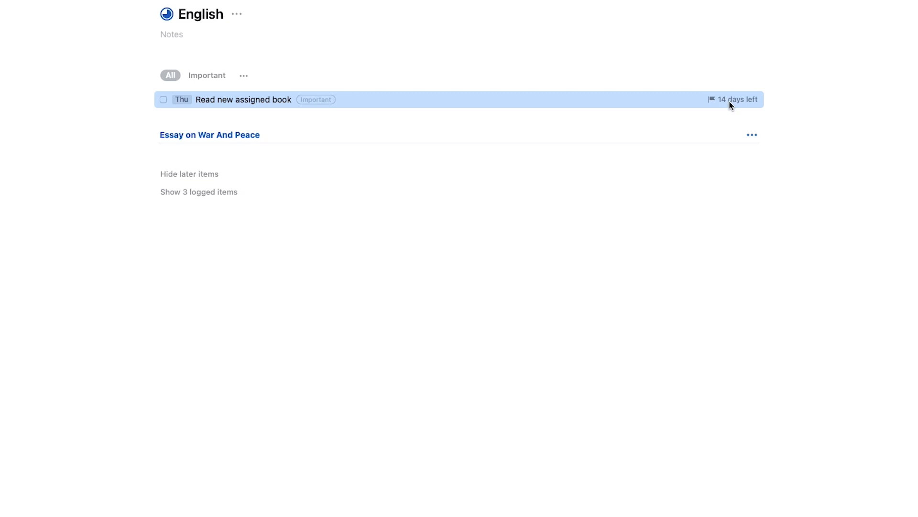
mouse_move(717, 104)
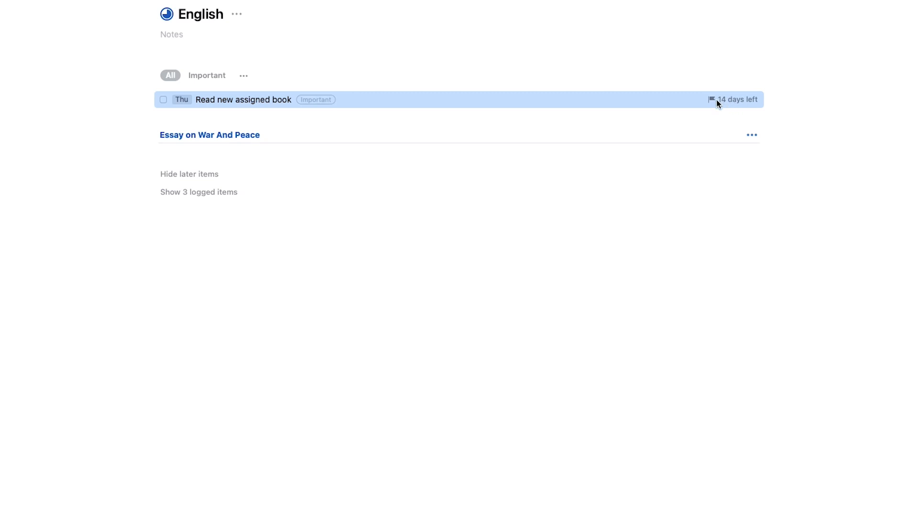
mouse_move(372, 116)
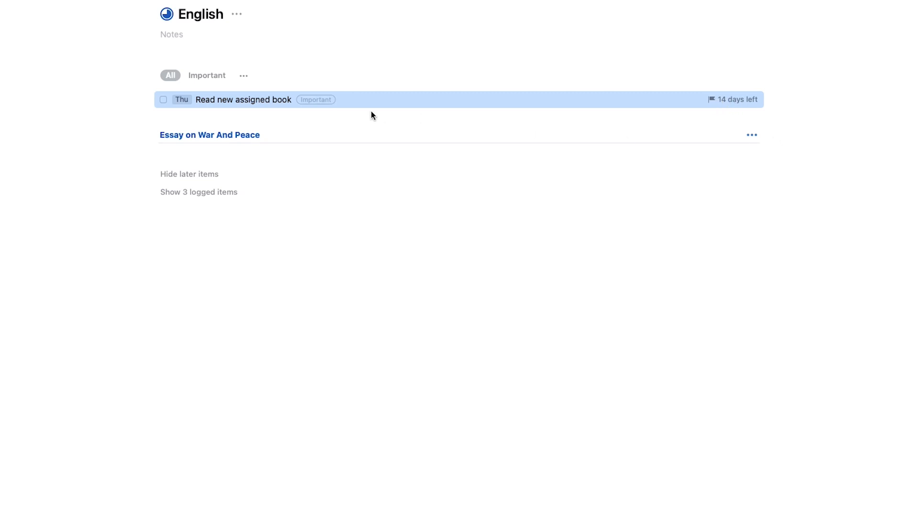
mouse_move(340, 118)
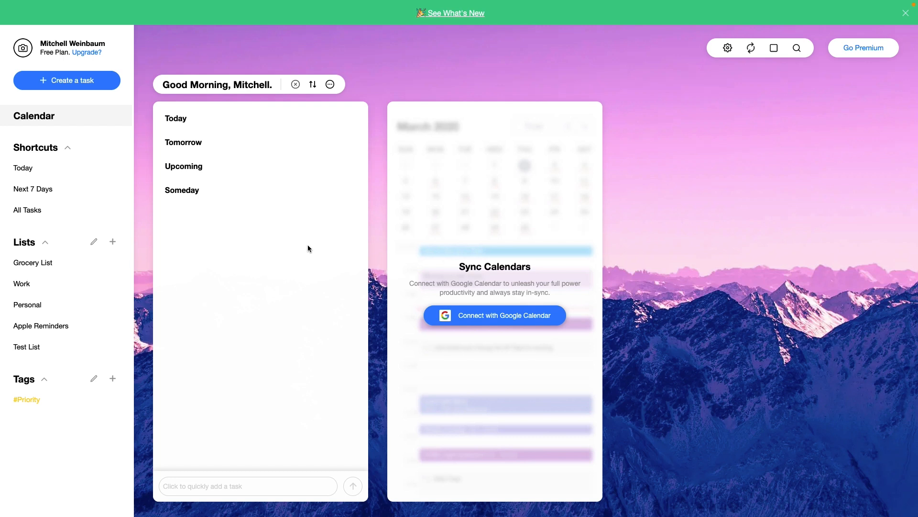
mouse_move(75, 97)
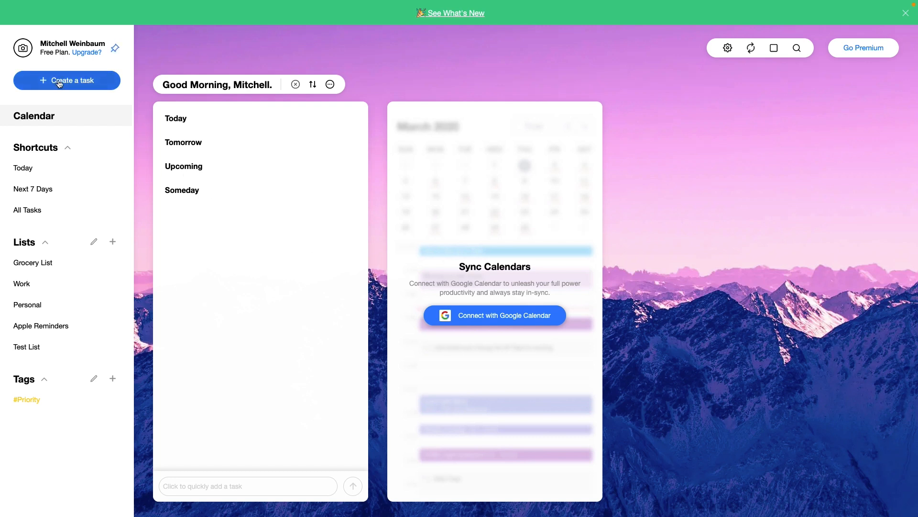
Step: Start a new Any.do task with the sidebar's Create a task button
left_click(67, 80)
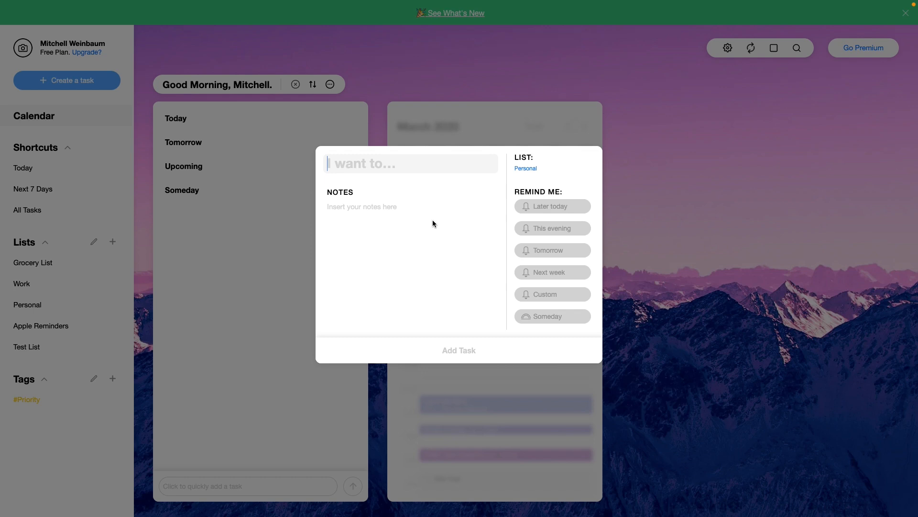
Step: Save task 'I want to write my To-Do list video script', note 'For ProductivityLab', reminder later today
type("I want to w")
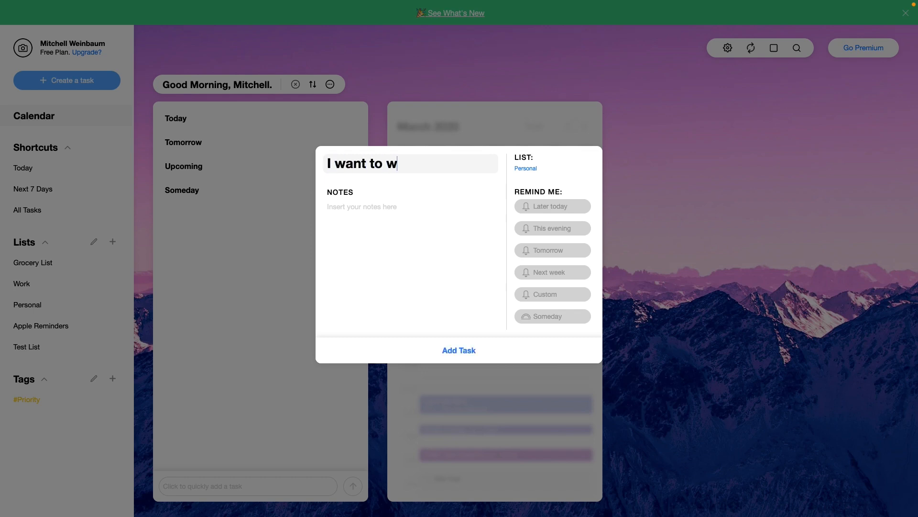
type("rite my To")
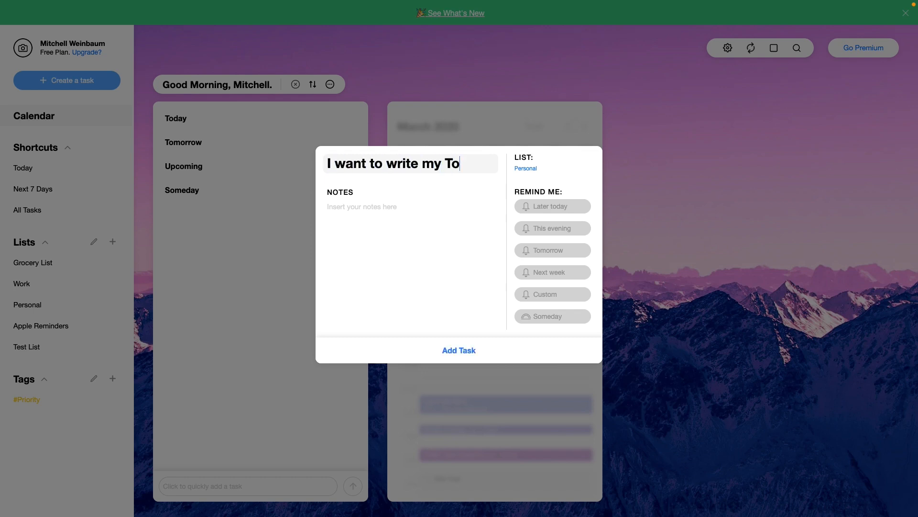
type("-Do list vi")
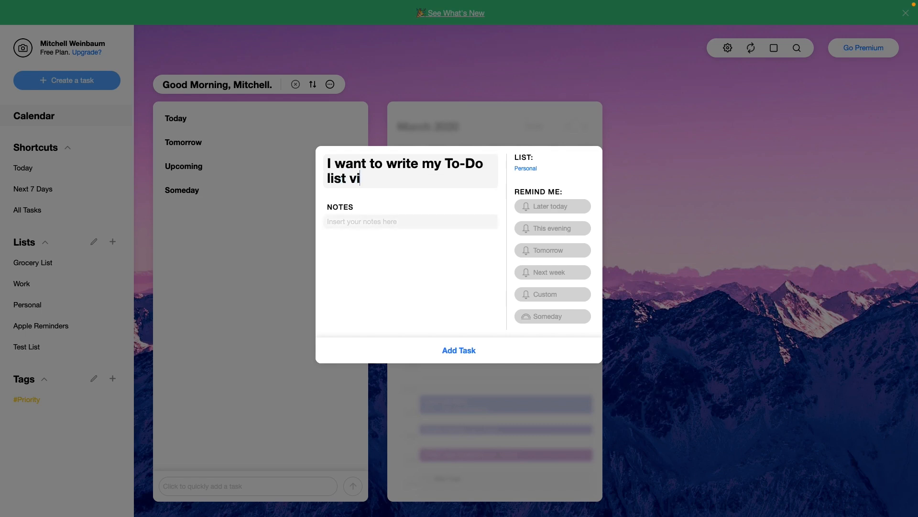
type("deo script")
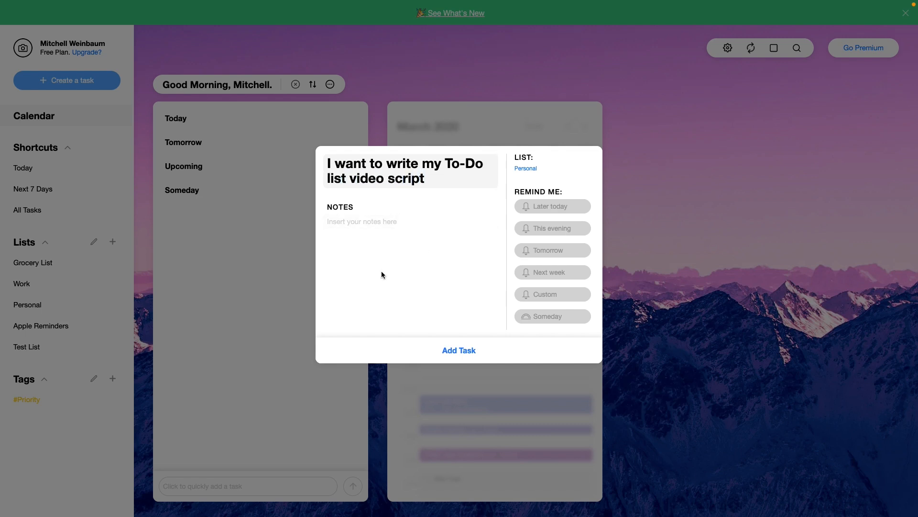
type("For")
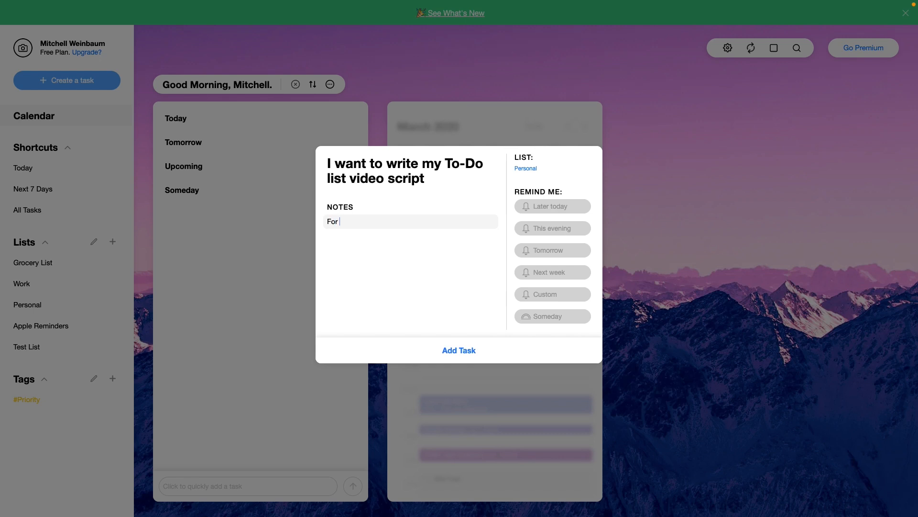
type("Produc")
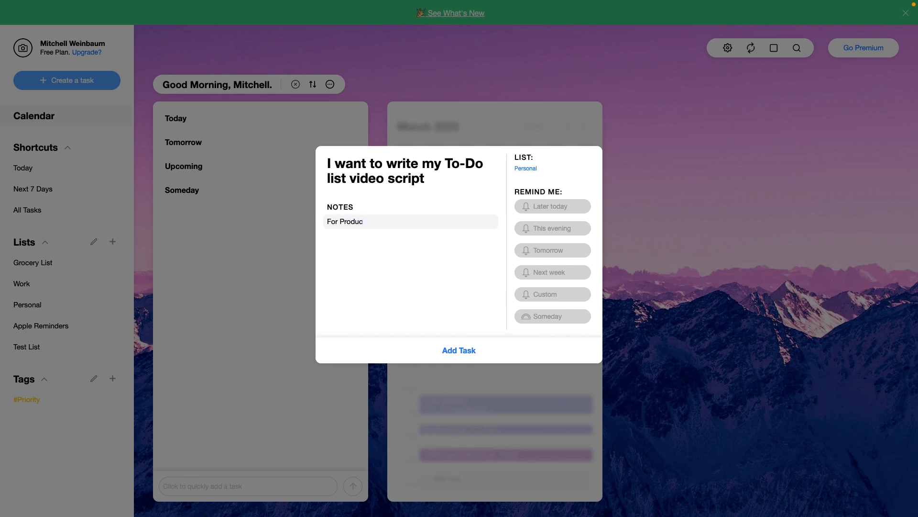
type("tivity")
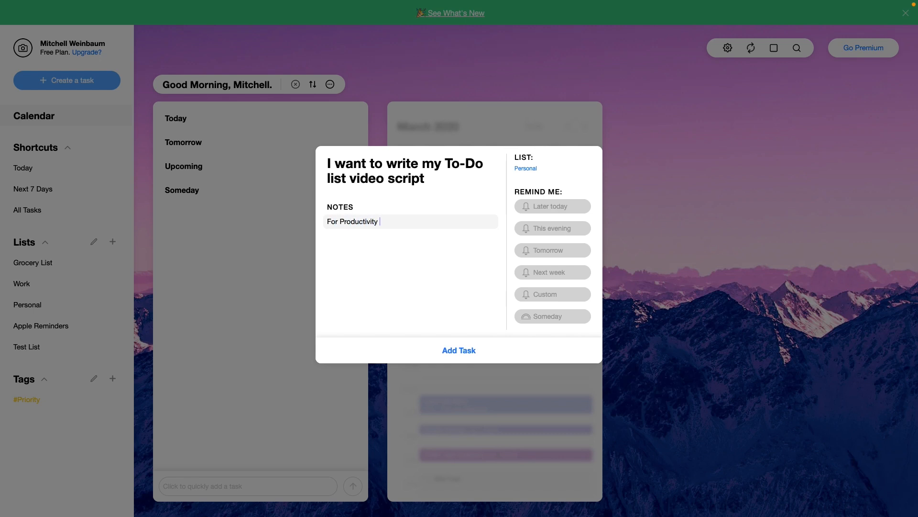
type("Lab")
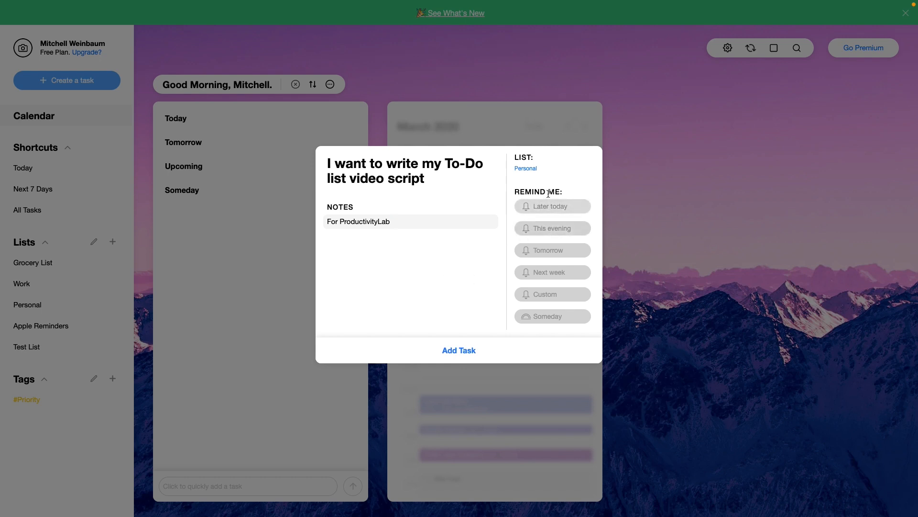
mouse_move(578, 211)
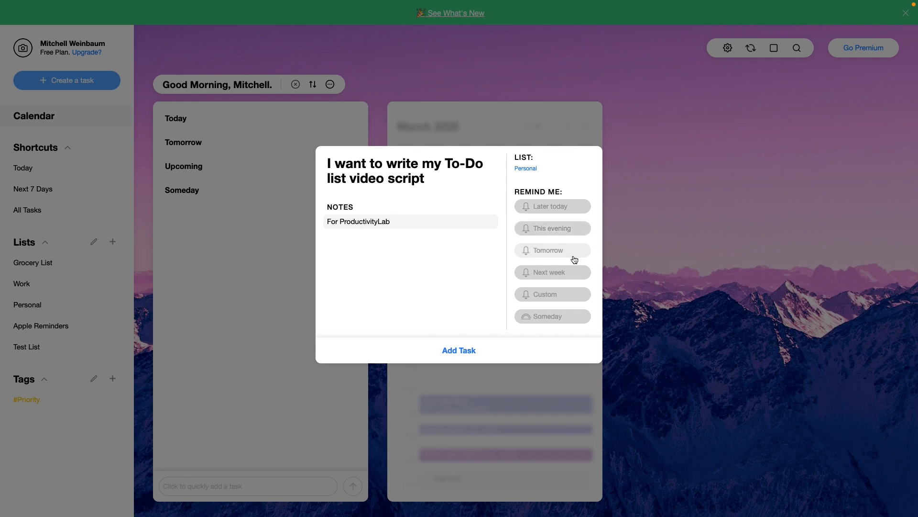
mouse_move(560, 317)
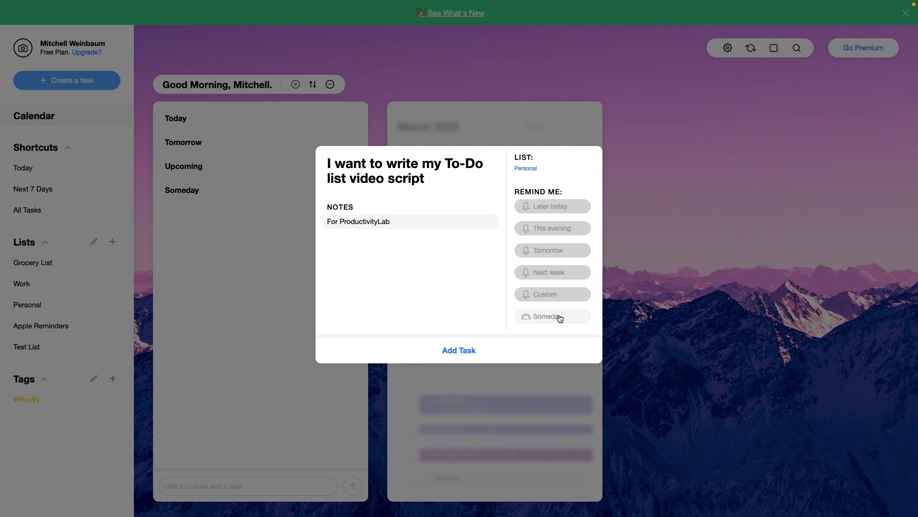
left_click(551, 206)
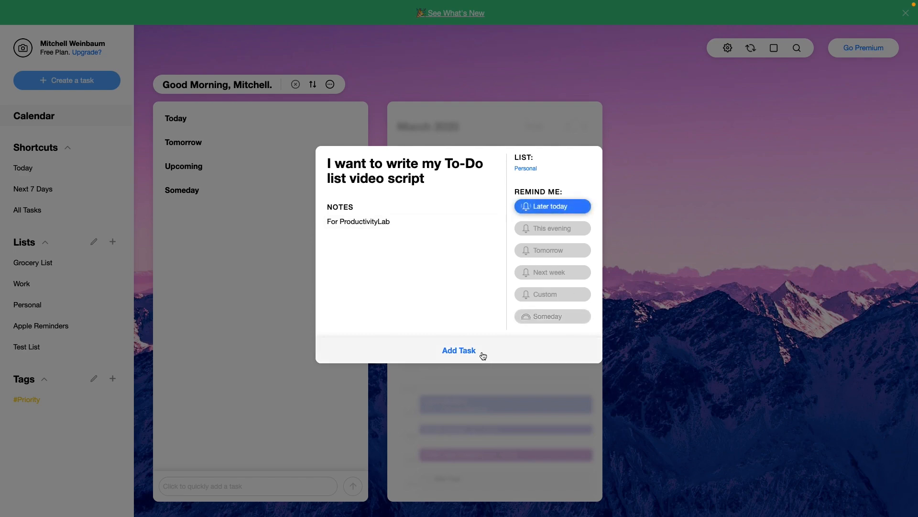
left_click(459, 349)
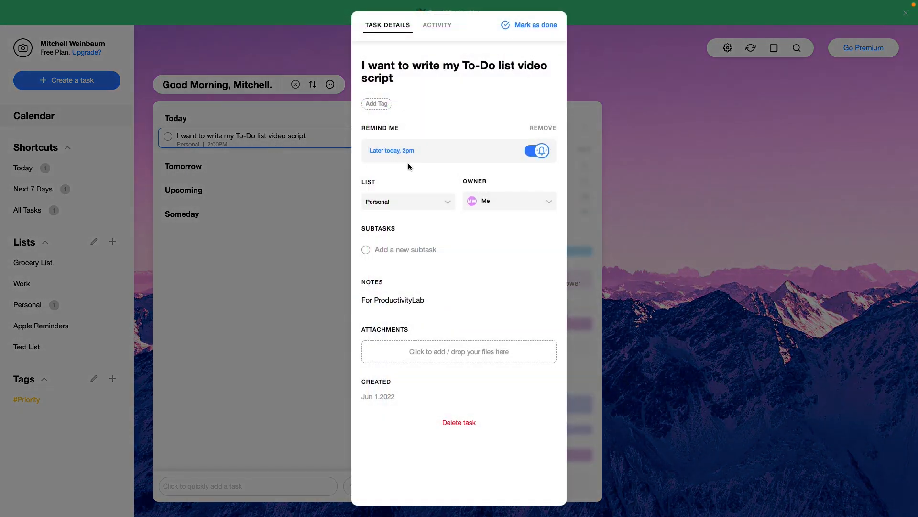
Step: Toggle the script task's reminder off and on, keep it in Personal, and close details
left_click(537, 151)
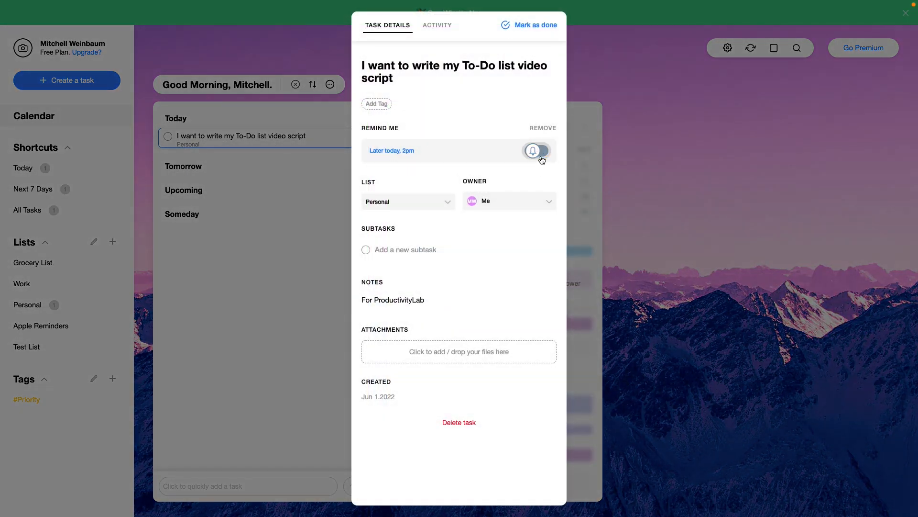
left_click(537, 151)
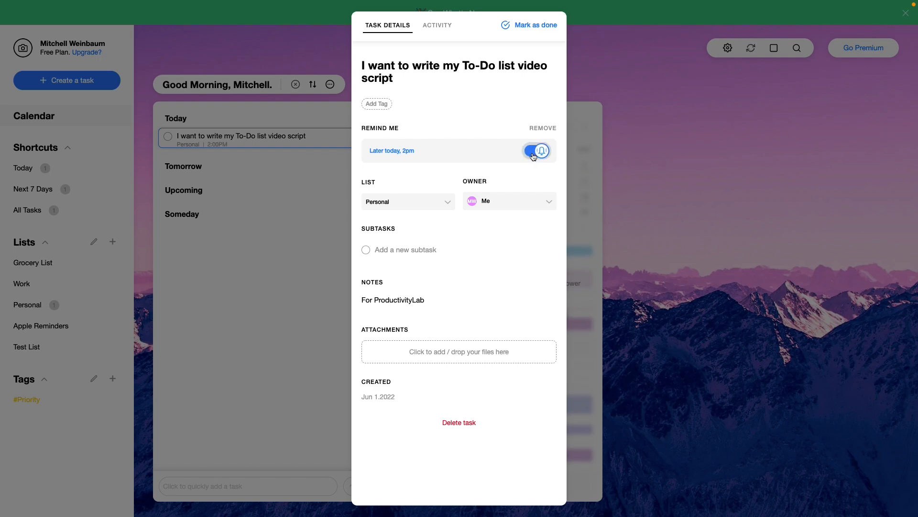
left_click(407, 201)
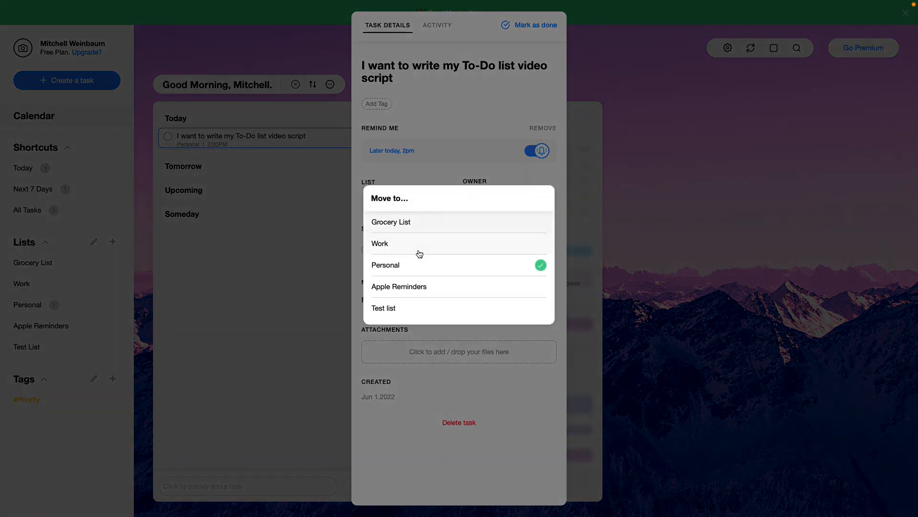
left_click(386, 264)
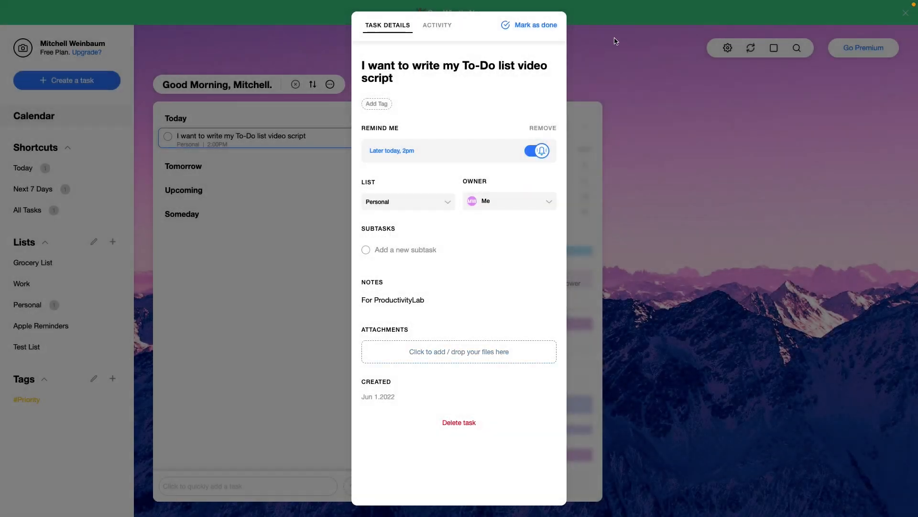
left_click(533, 25)
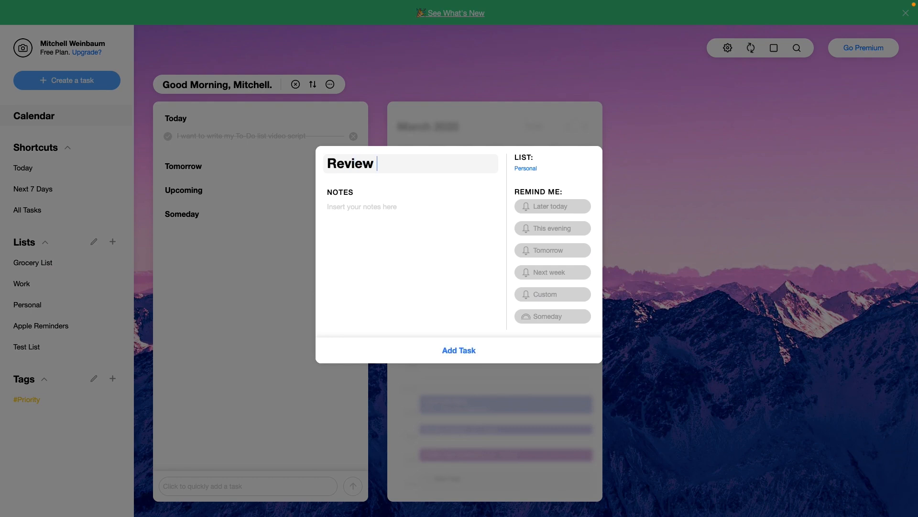
Step: Save 'Review Scripts for the week' with a tomorrow reminder, then open the attachment file chooser
type("Scripts for")
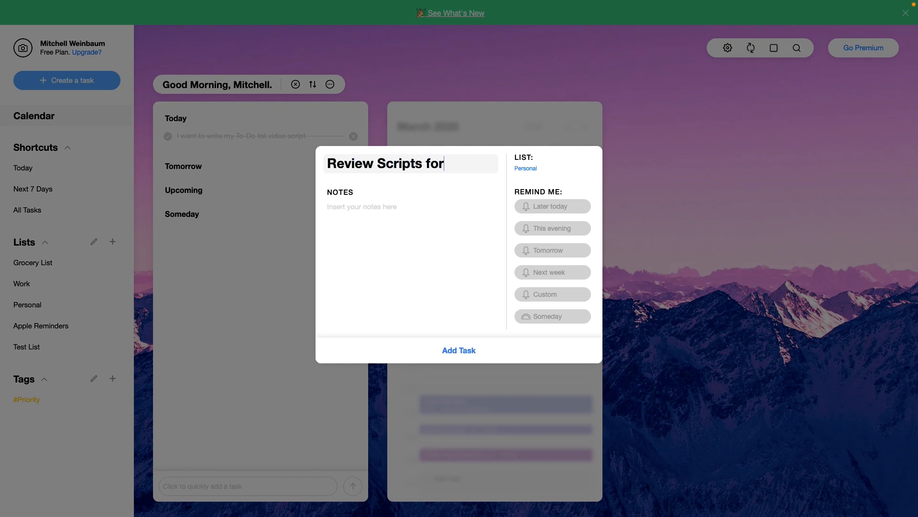
type("the week")
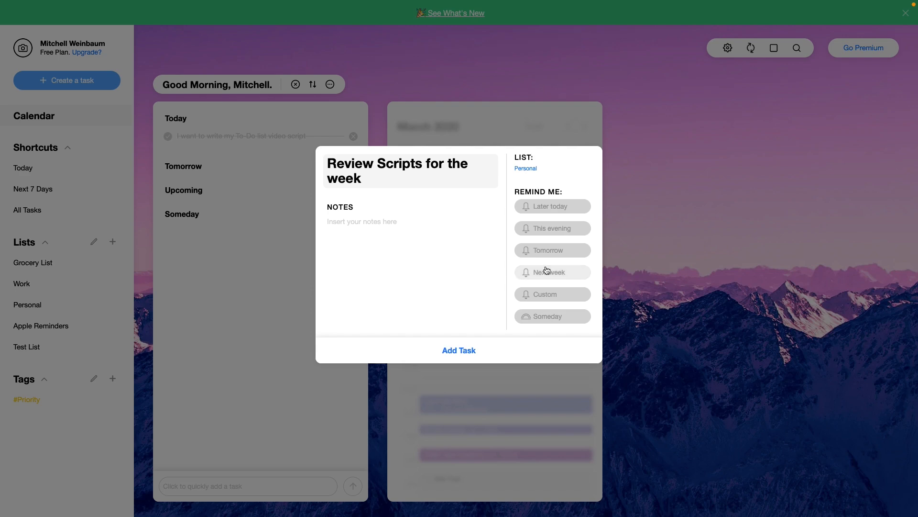
left_click(551, 250)
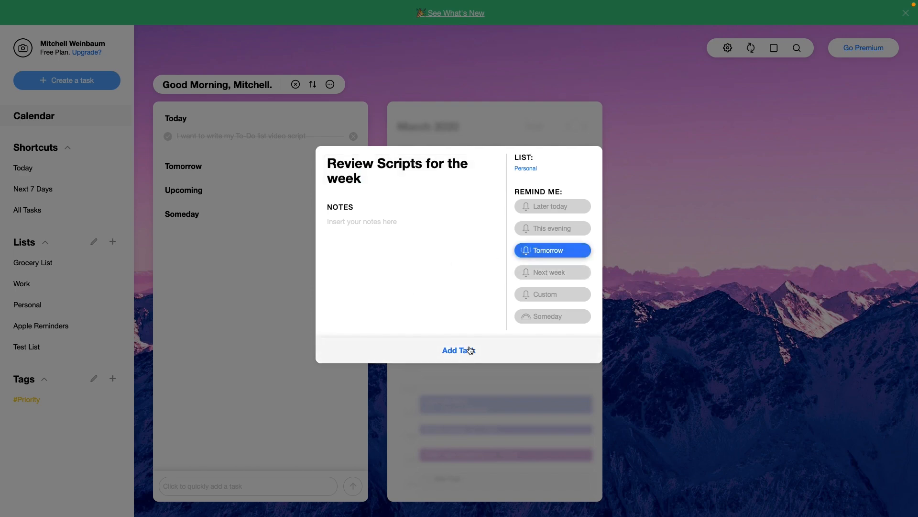
left_click(459, 350)
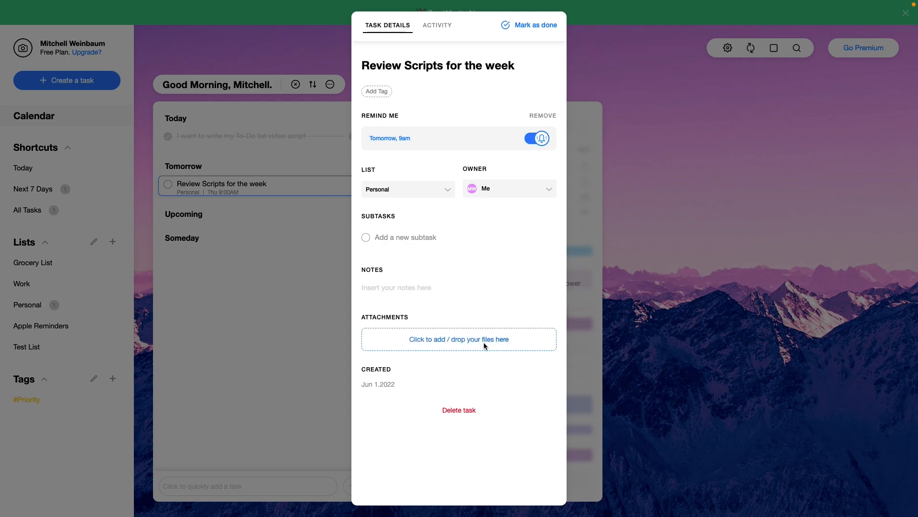
left_click(458, 339)
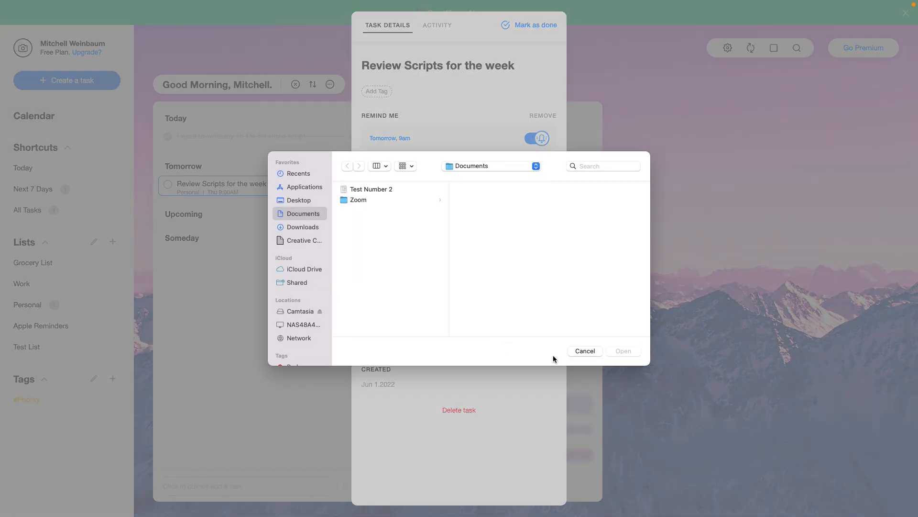